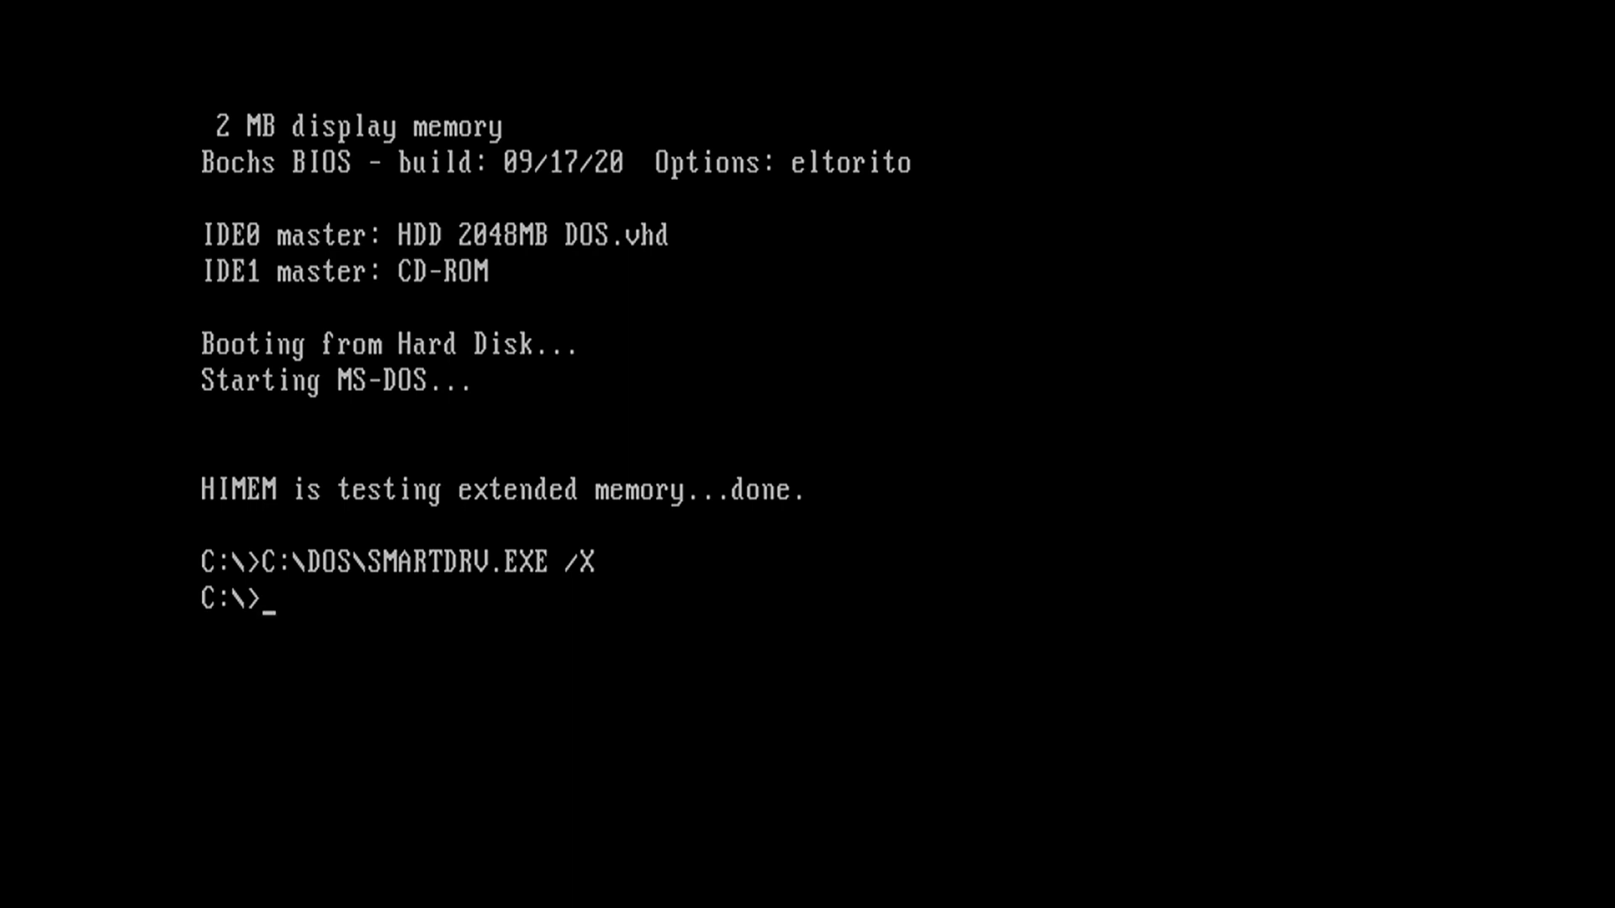
Step: Switch to drive A: and list it, revealing MISTERFS.EXE
{"action": "type", "text": "a:"}
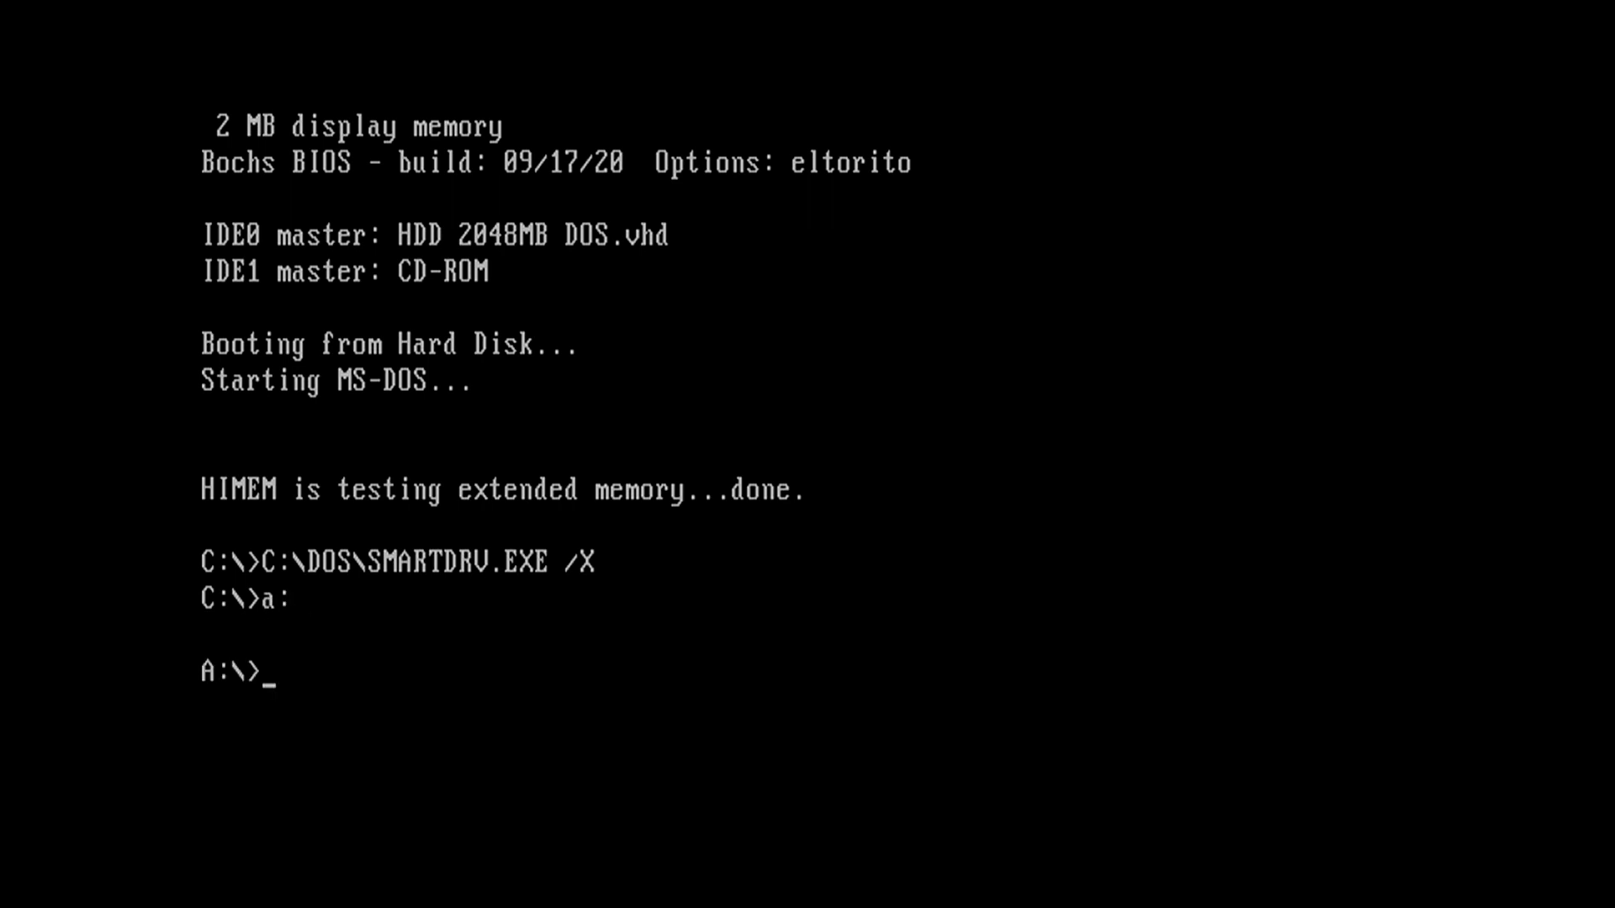
{"action": "type", "text": "dir"}
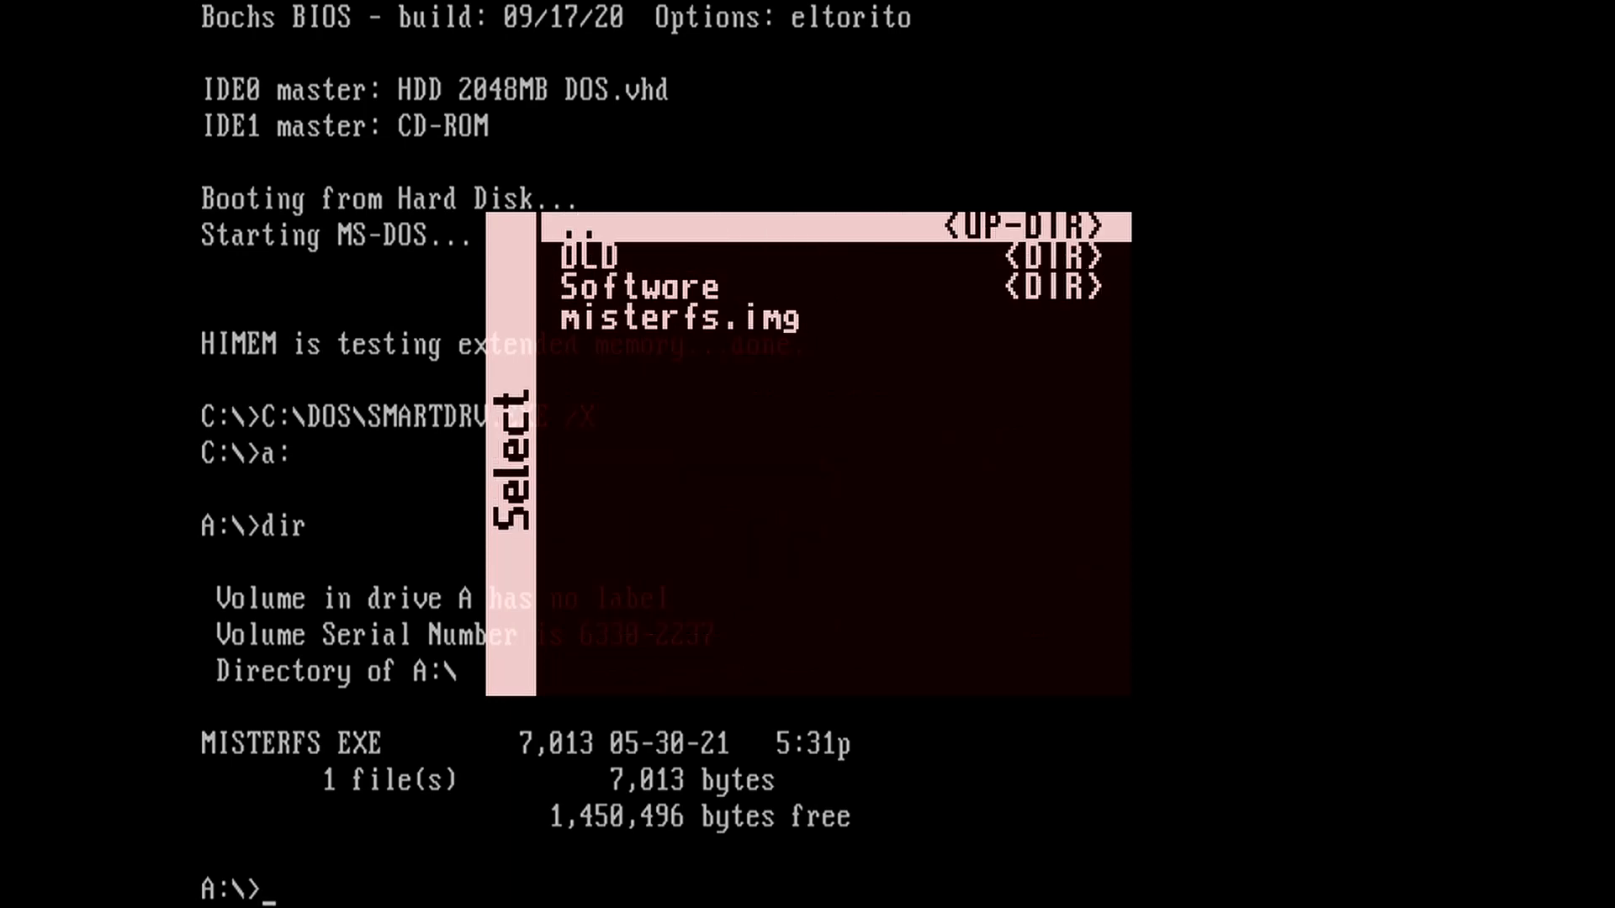
{"action": "key", "text": "Down"}
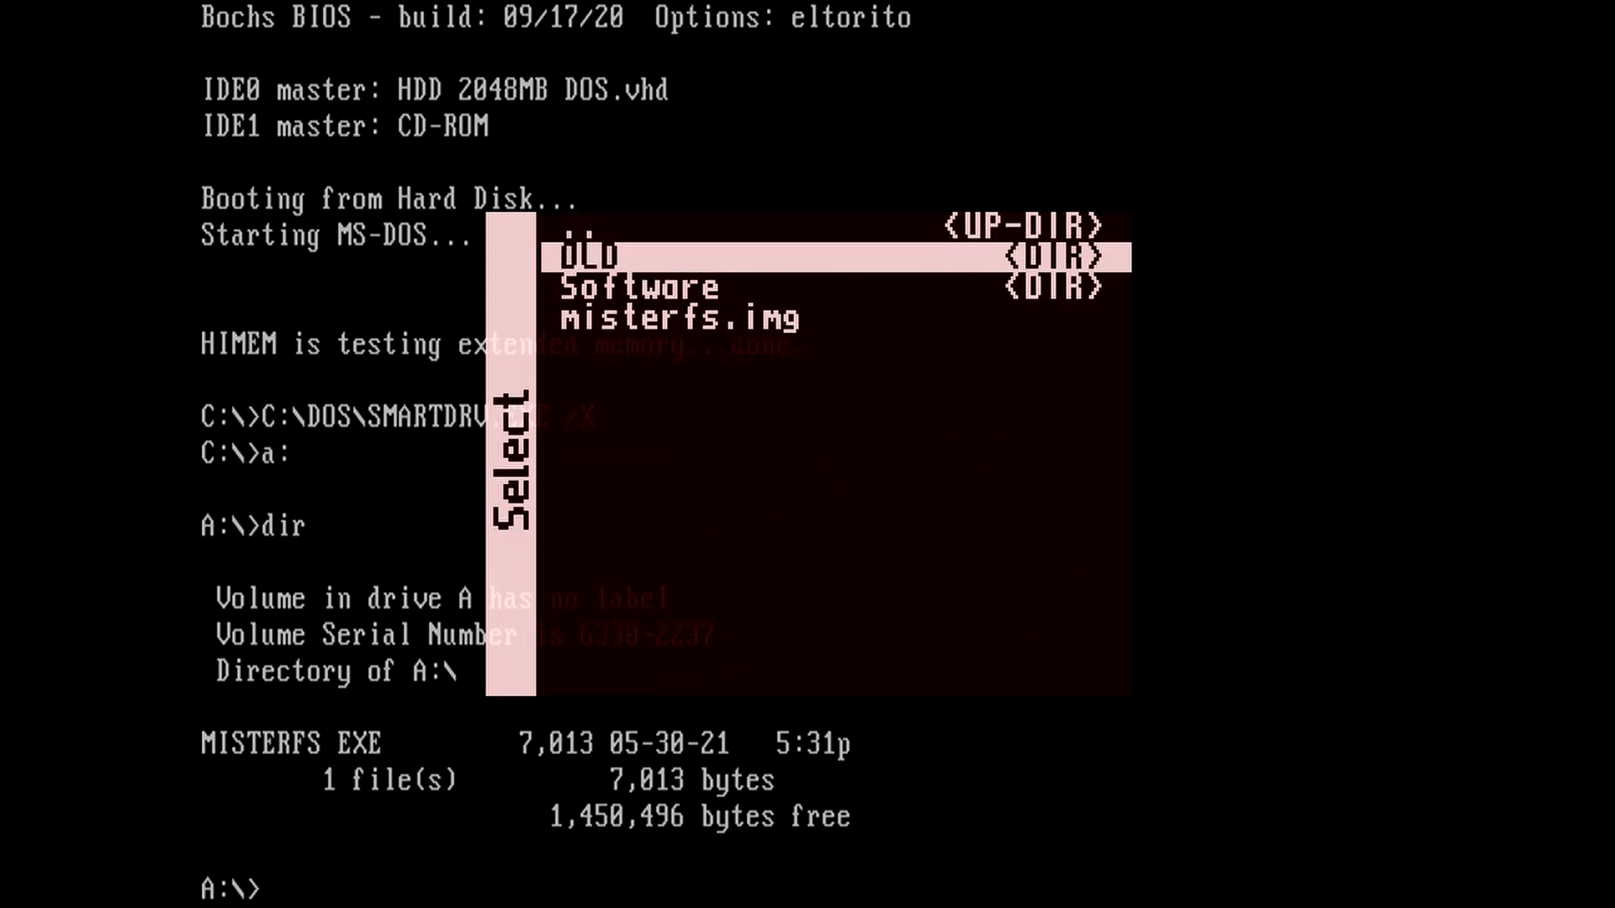
{"action": "key", "text": "Down"}
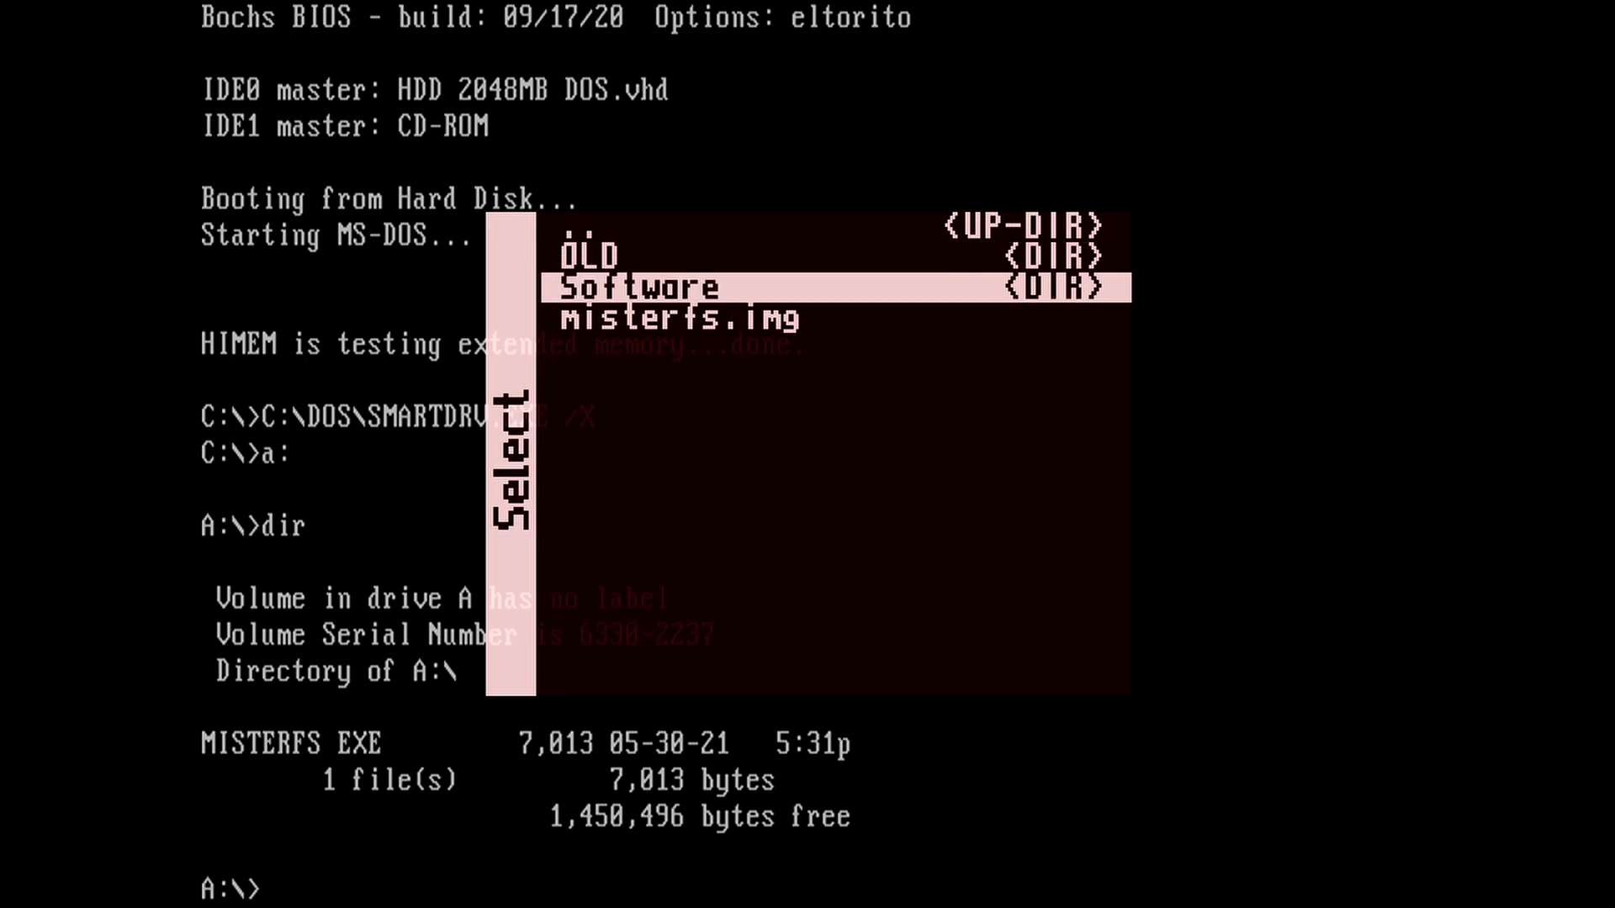
{"action": "key", "text": "Down"}
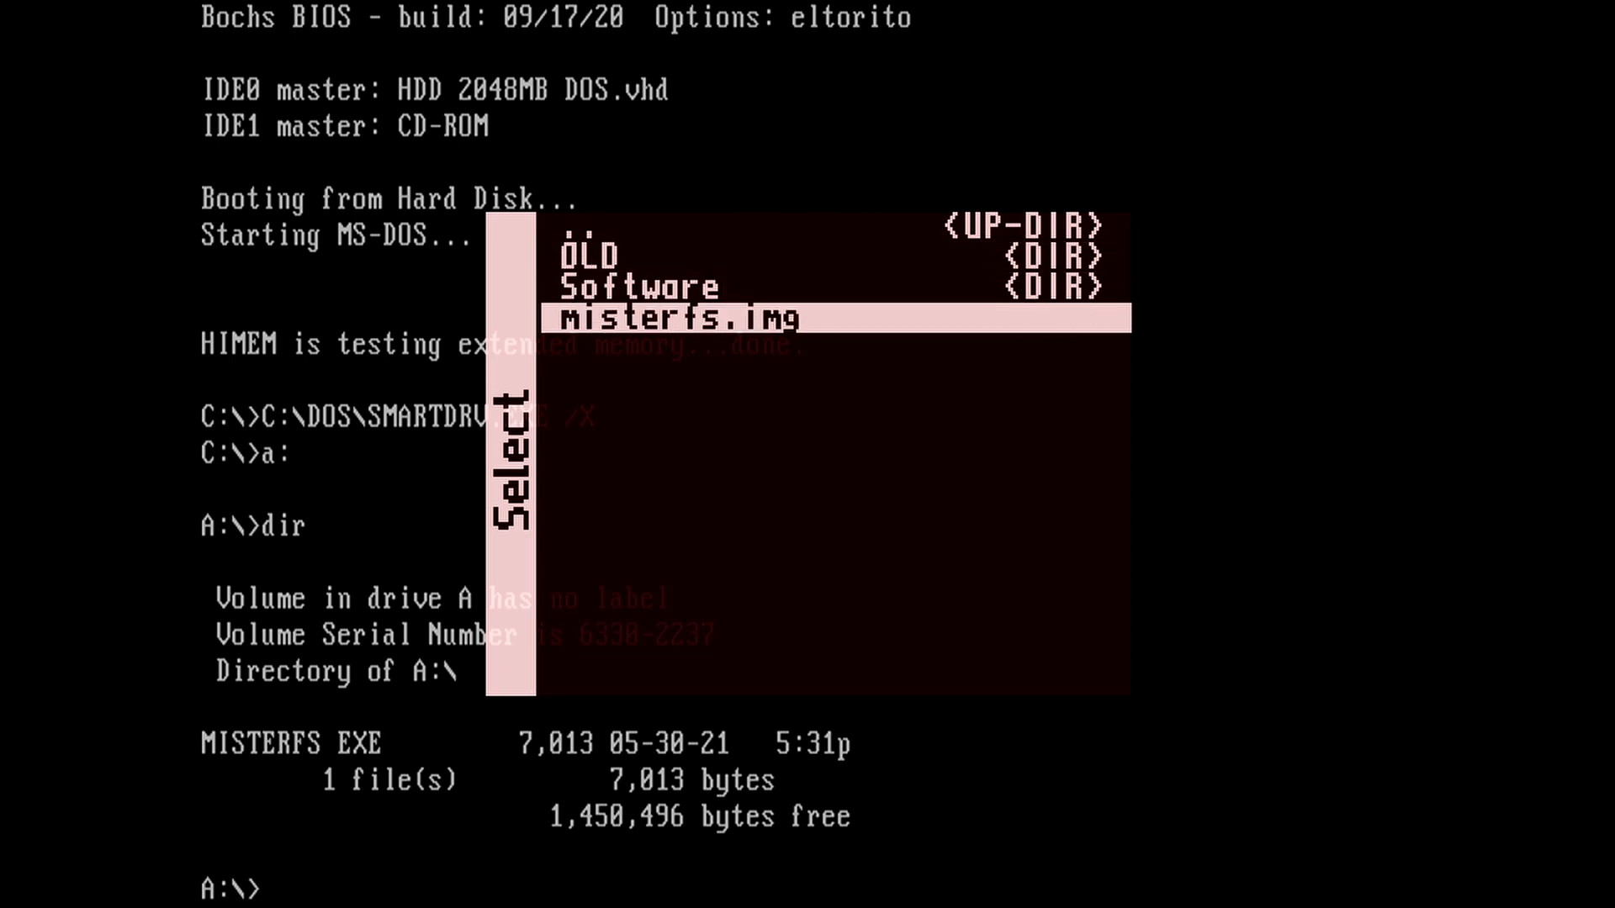
{"action": "key", "text": "Up"}
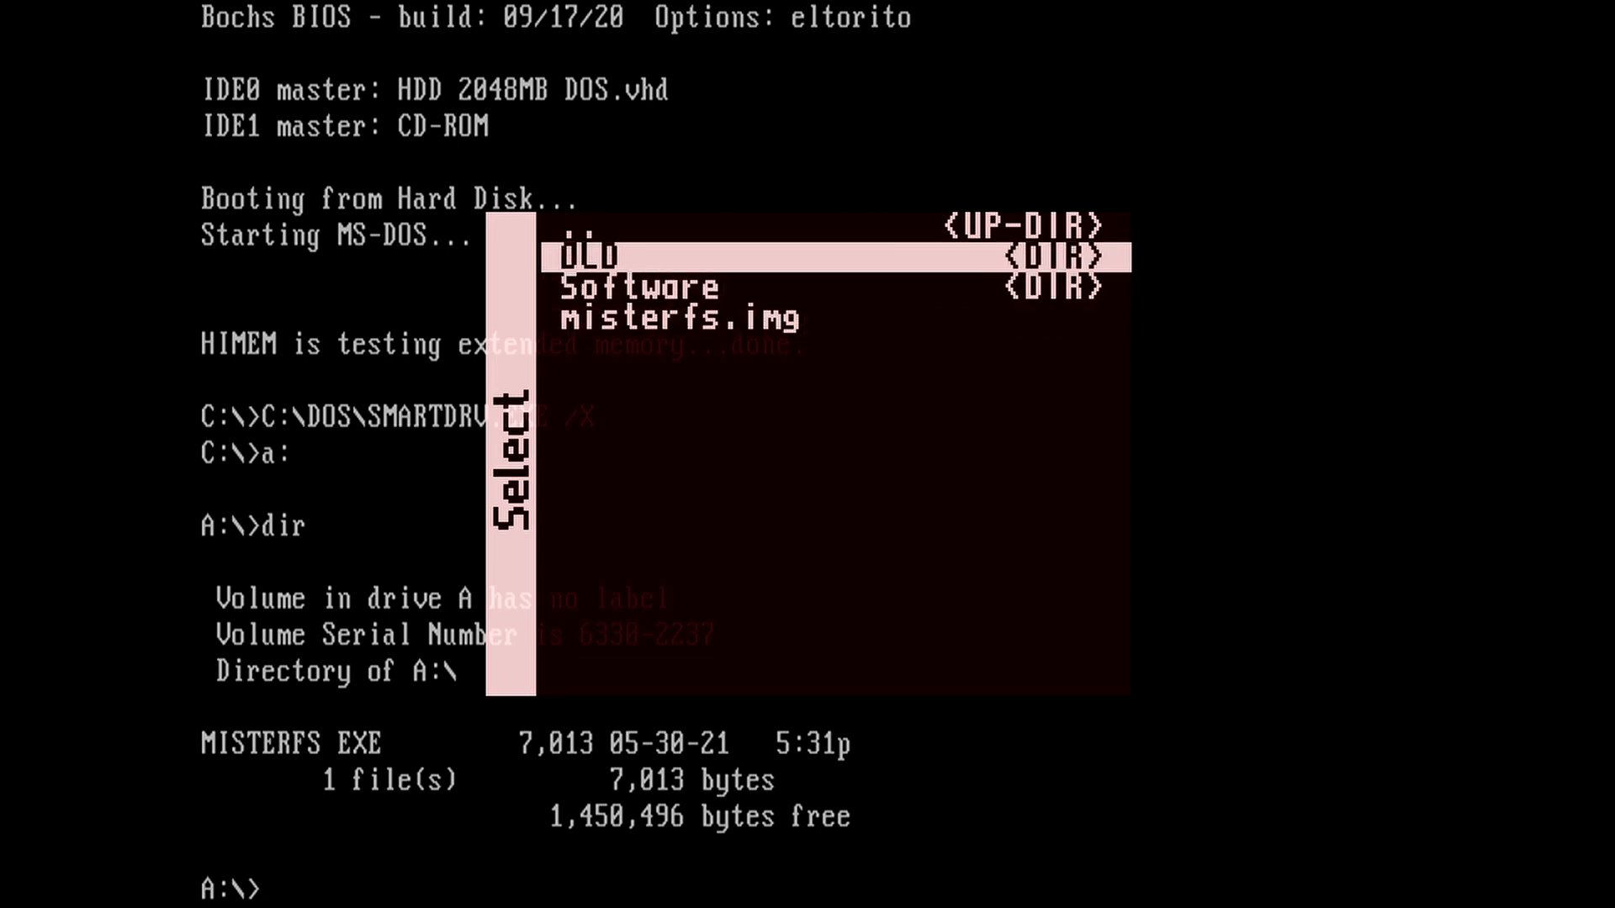
{"action": "key", "text": "Down"}
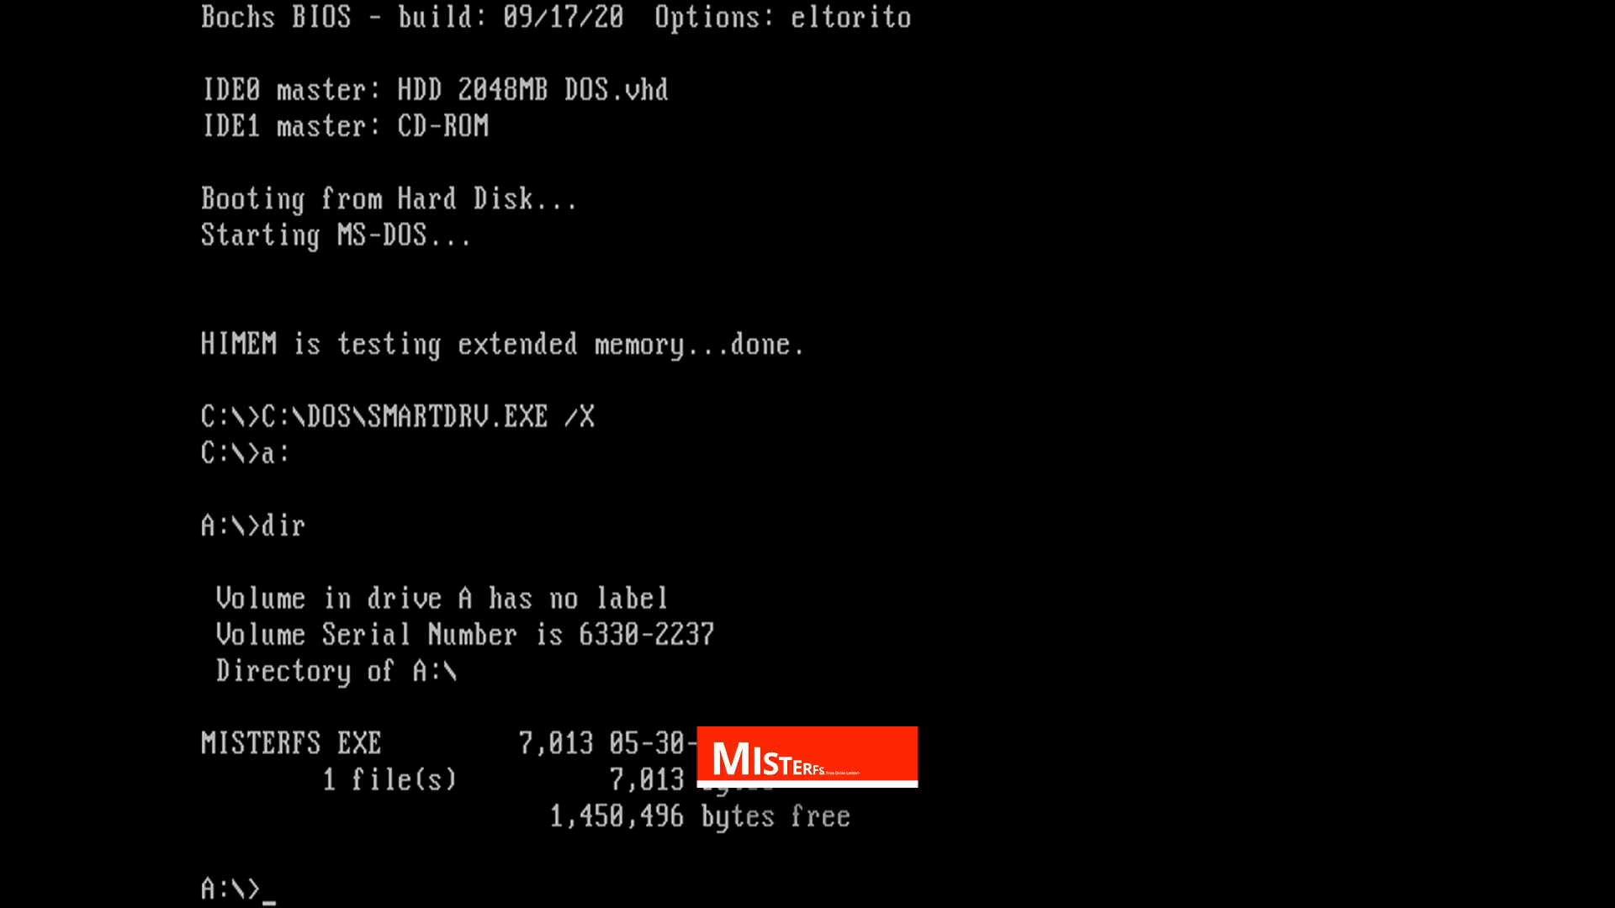
Step: Run misterfs d to mount D:, switch to it and list the empty volume
{"action": "type", "text": "misterfs"}
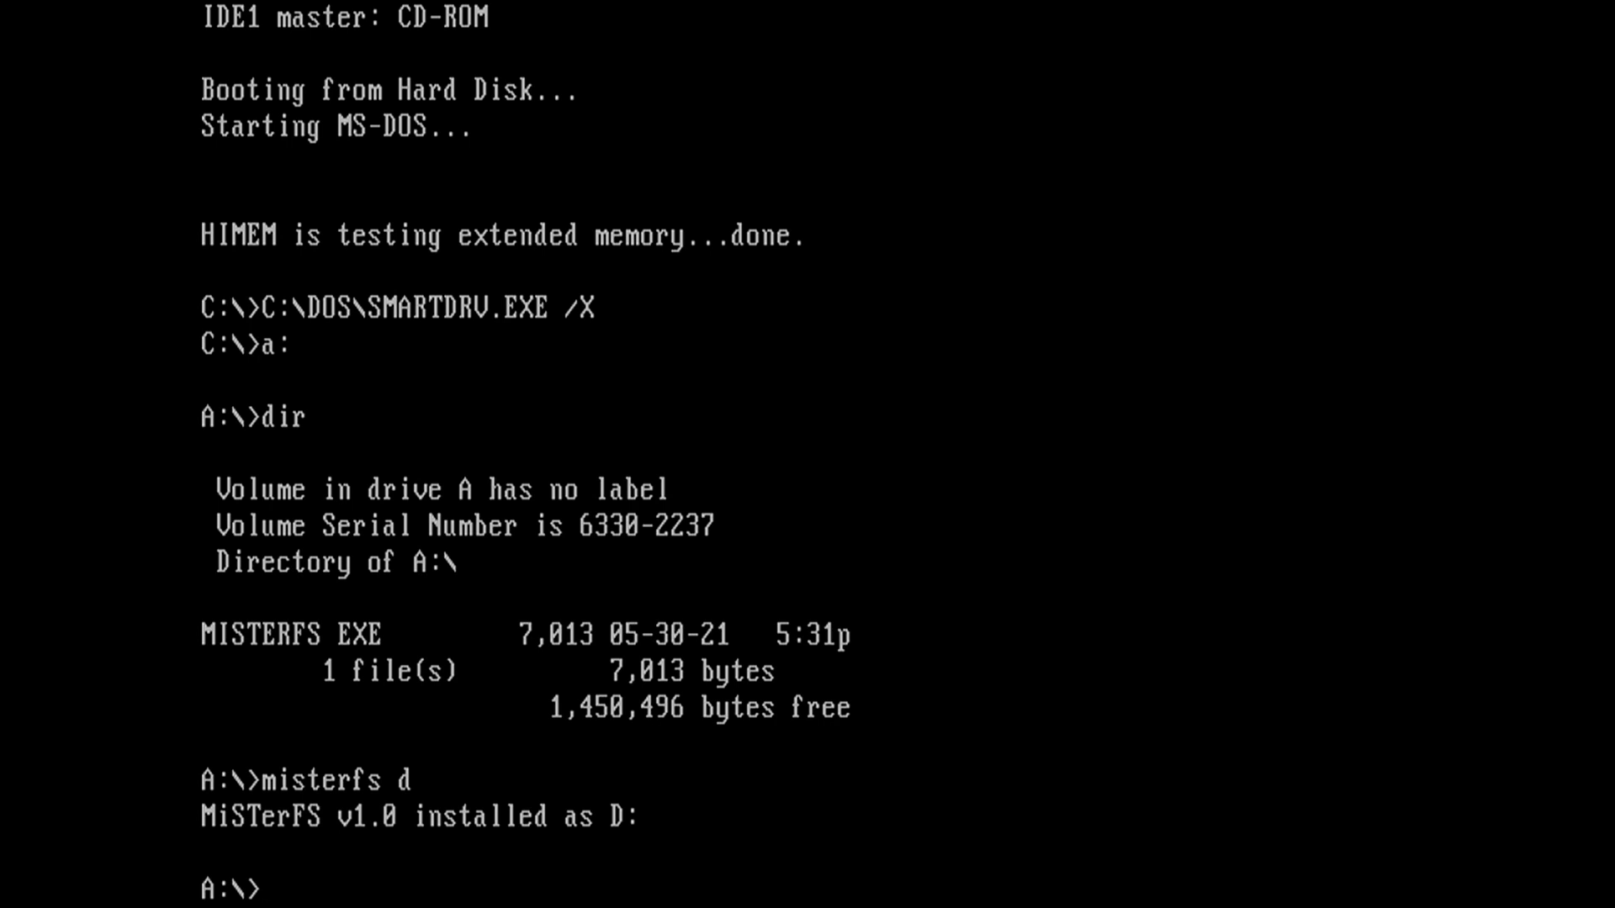
{"action": "type", "text": "d:"}
{"action": "type", "text": "dir"}
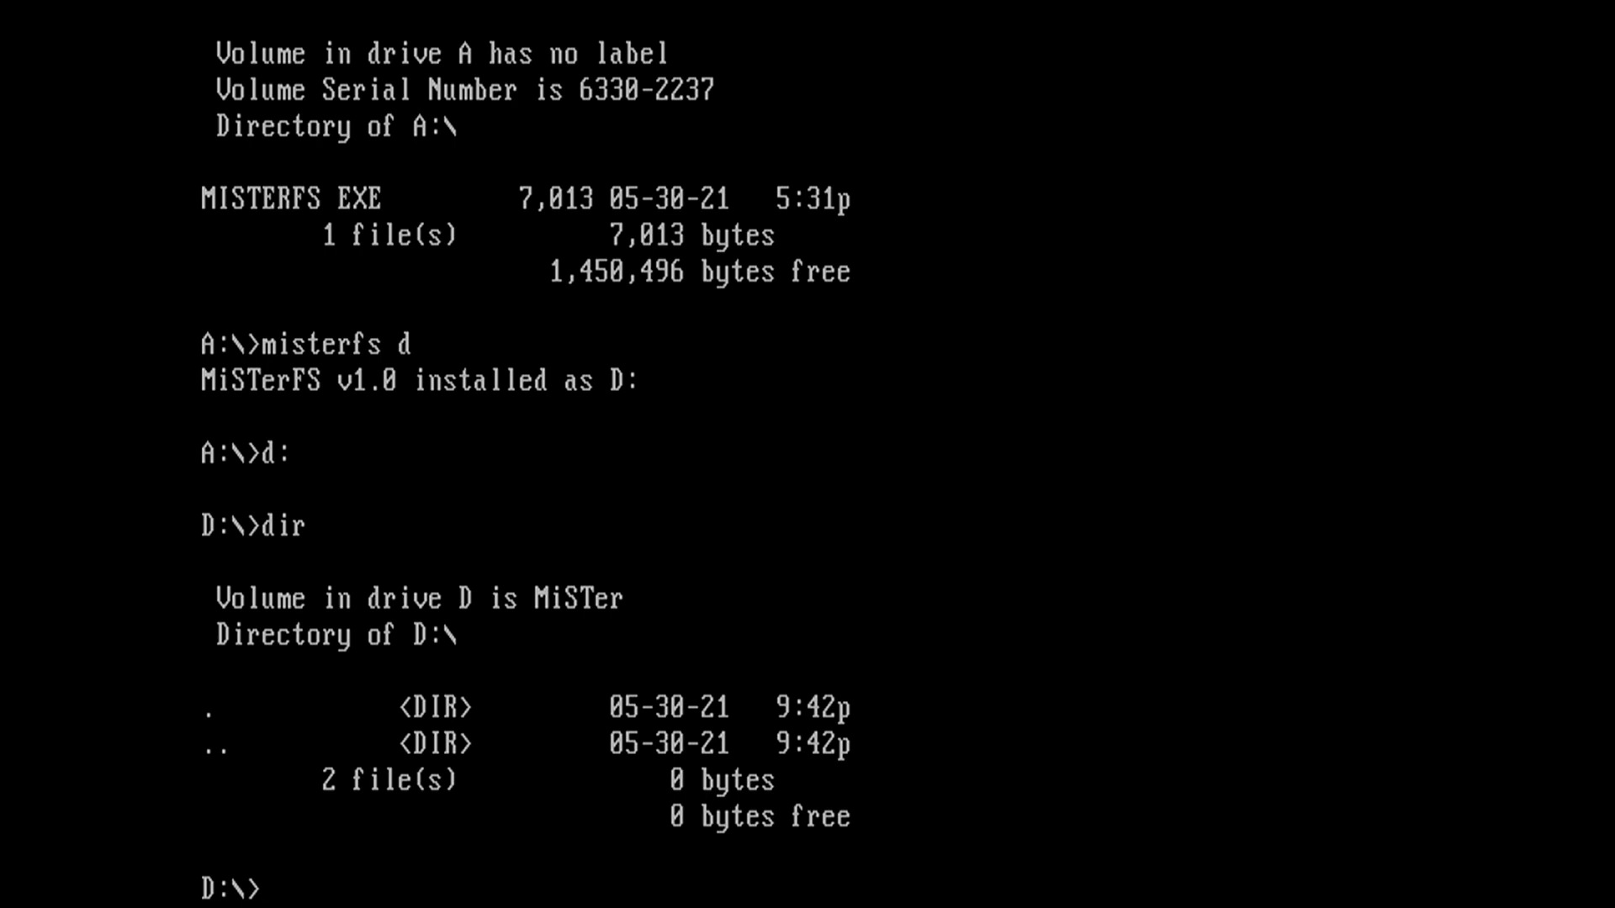
{"action": "key", "text": "F12"}
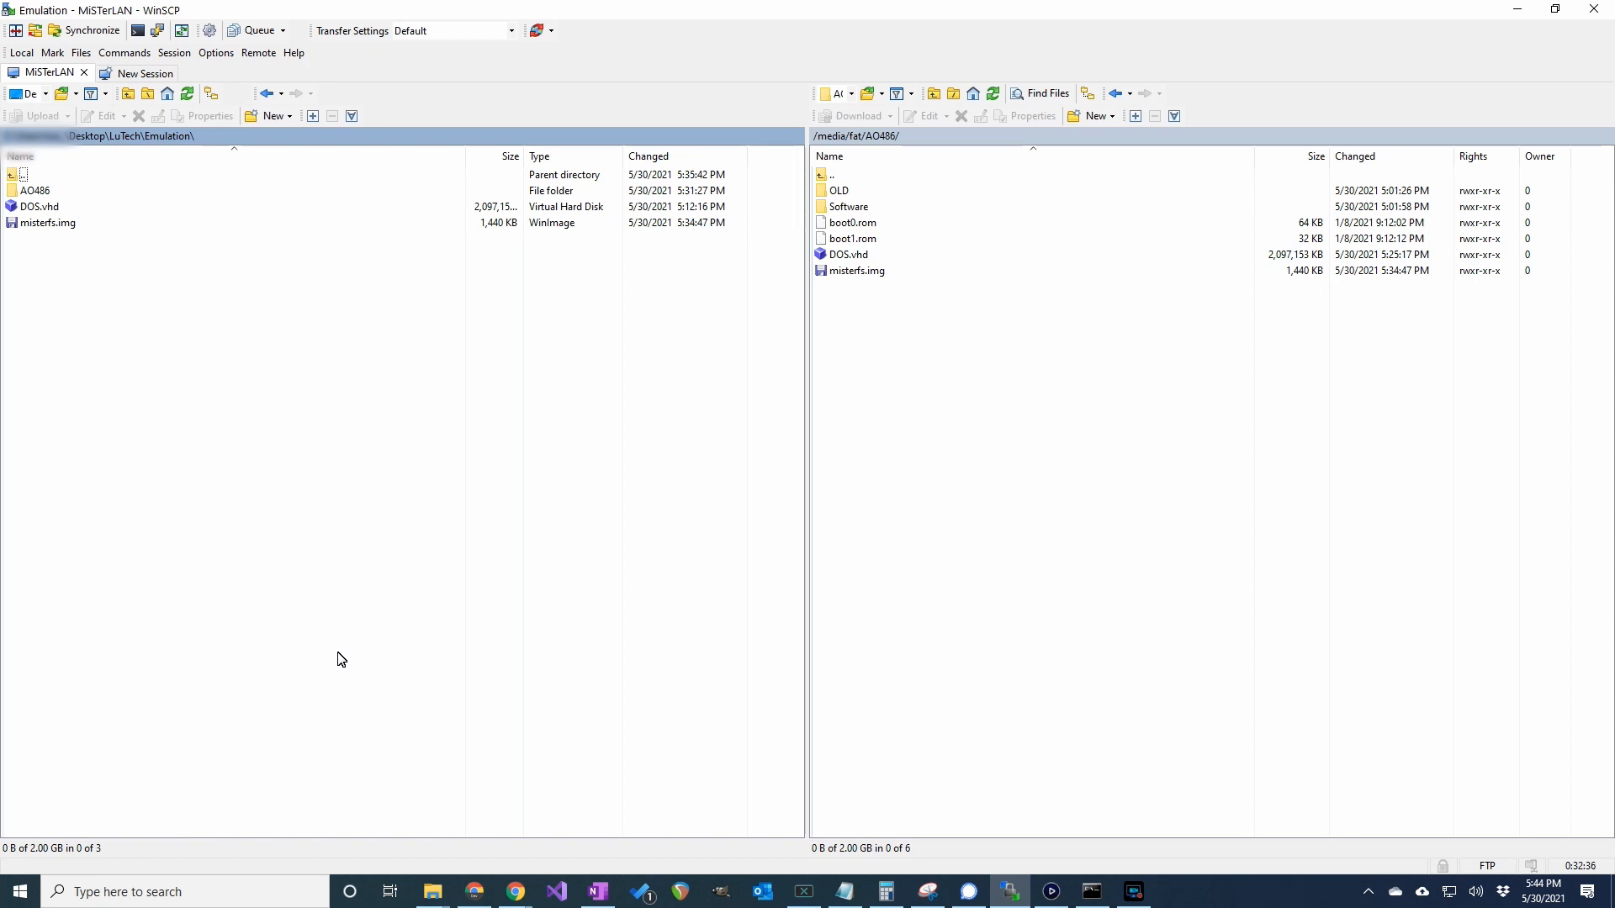
{"action": "mouse_move", "coordinate": [256, 349]}
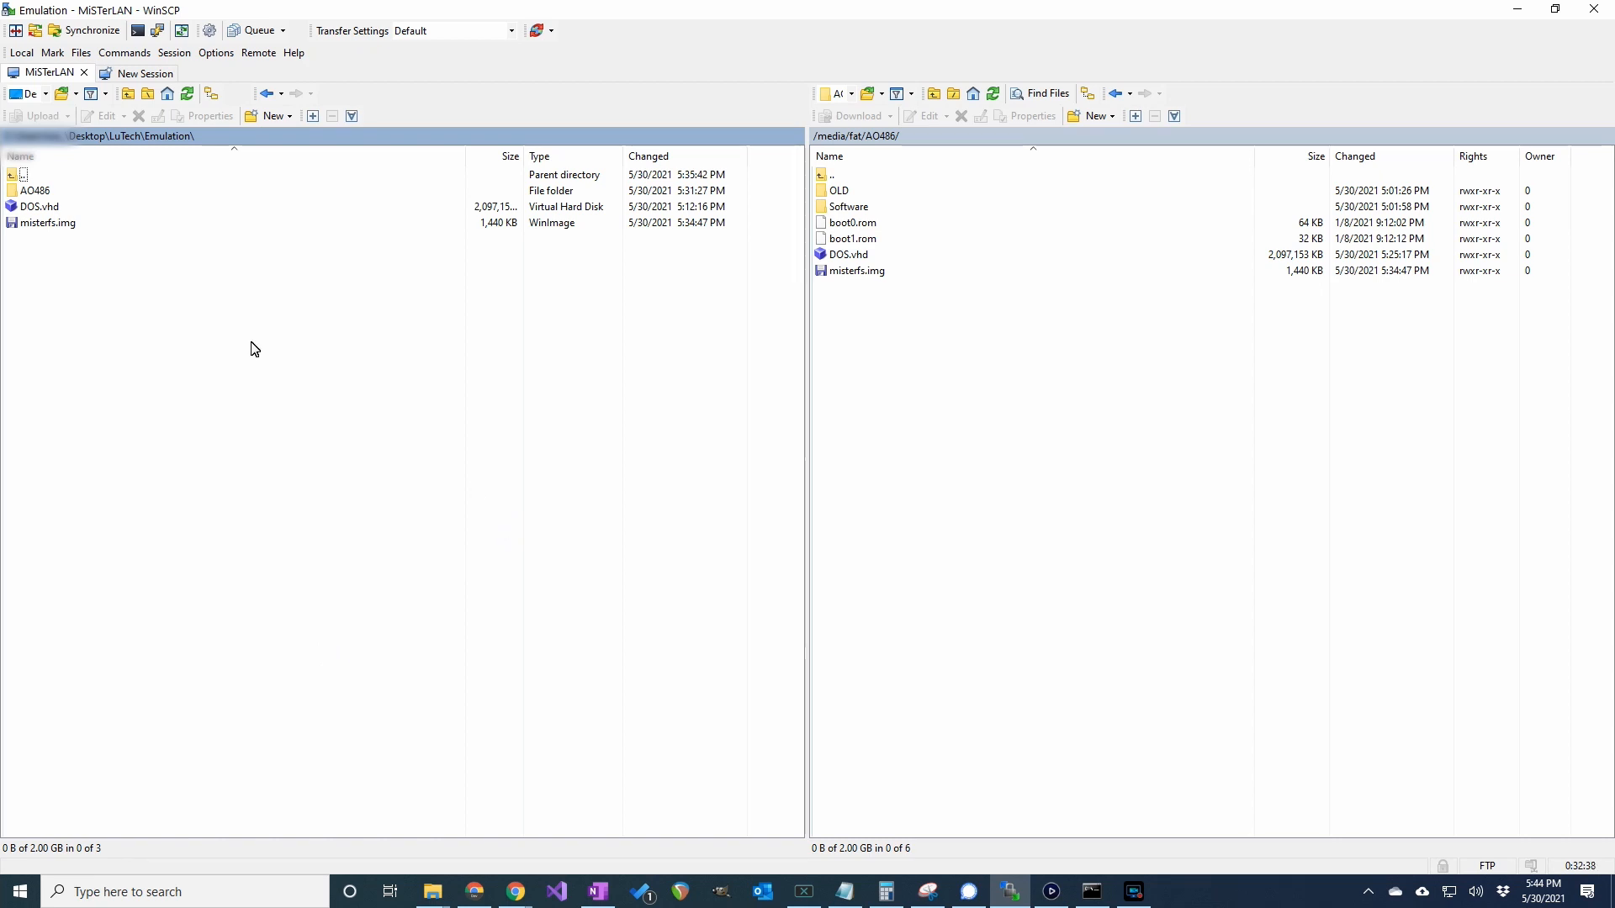
{"action": "mouse_move", "coordinate": [77, 333]}
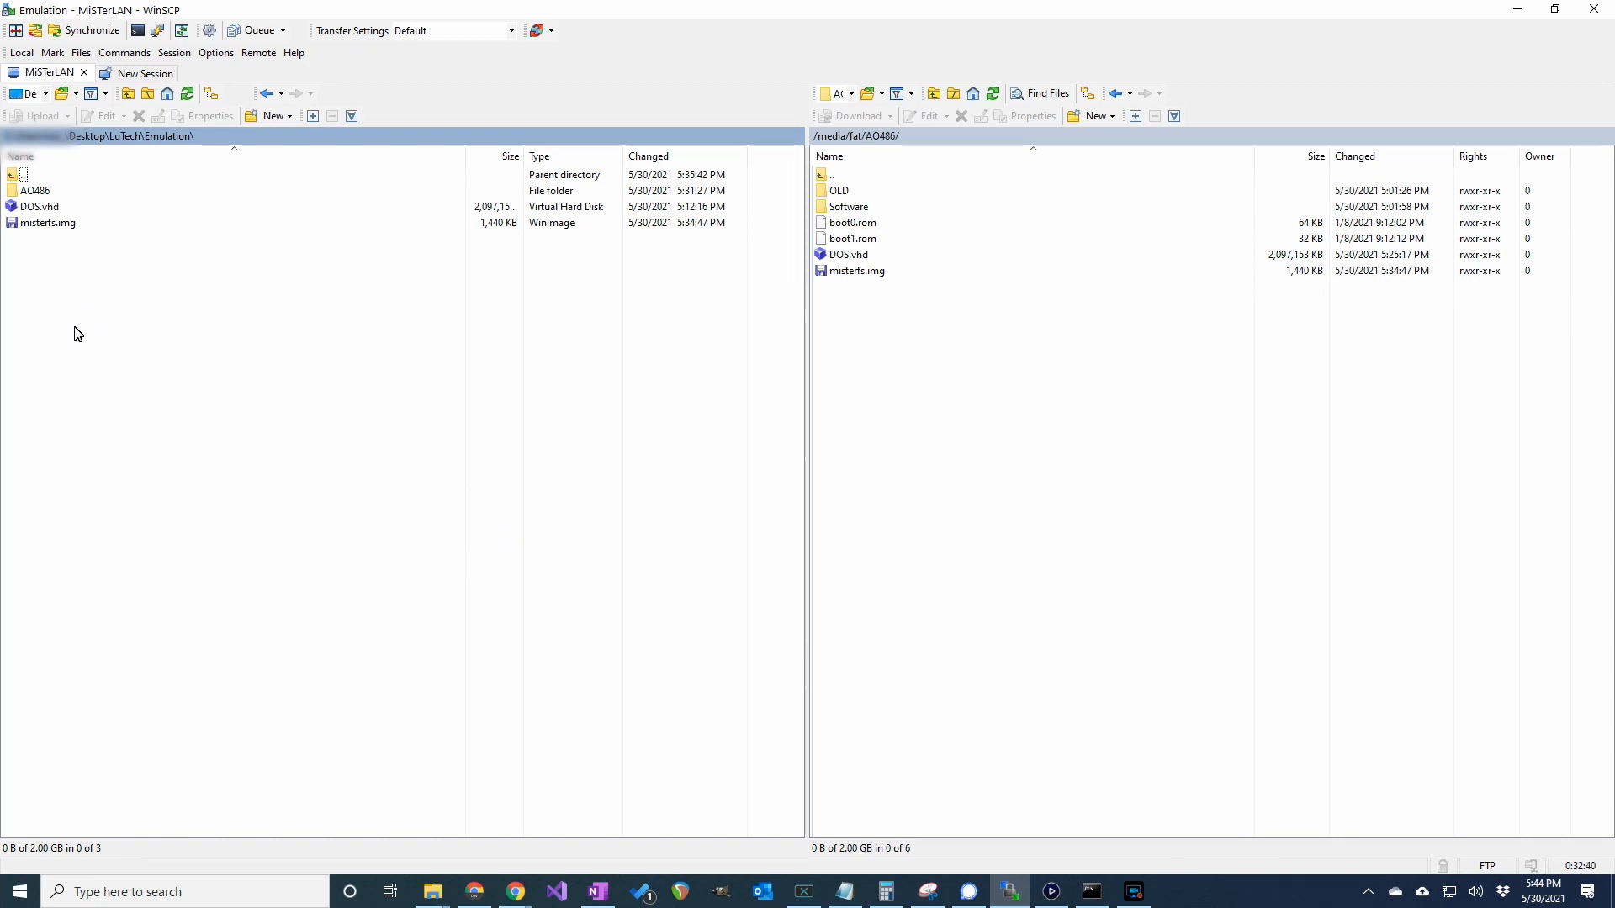
Step: Browse into the local AO486 Shareware folder with DUKE, KEEN and WOLF
{"action": "left_click", "coordinate": [34, 189]}
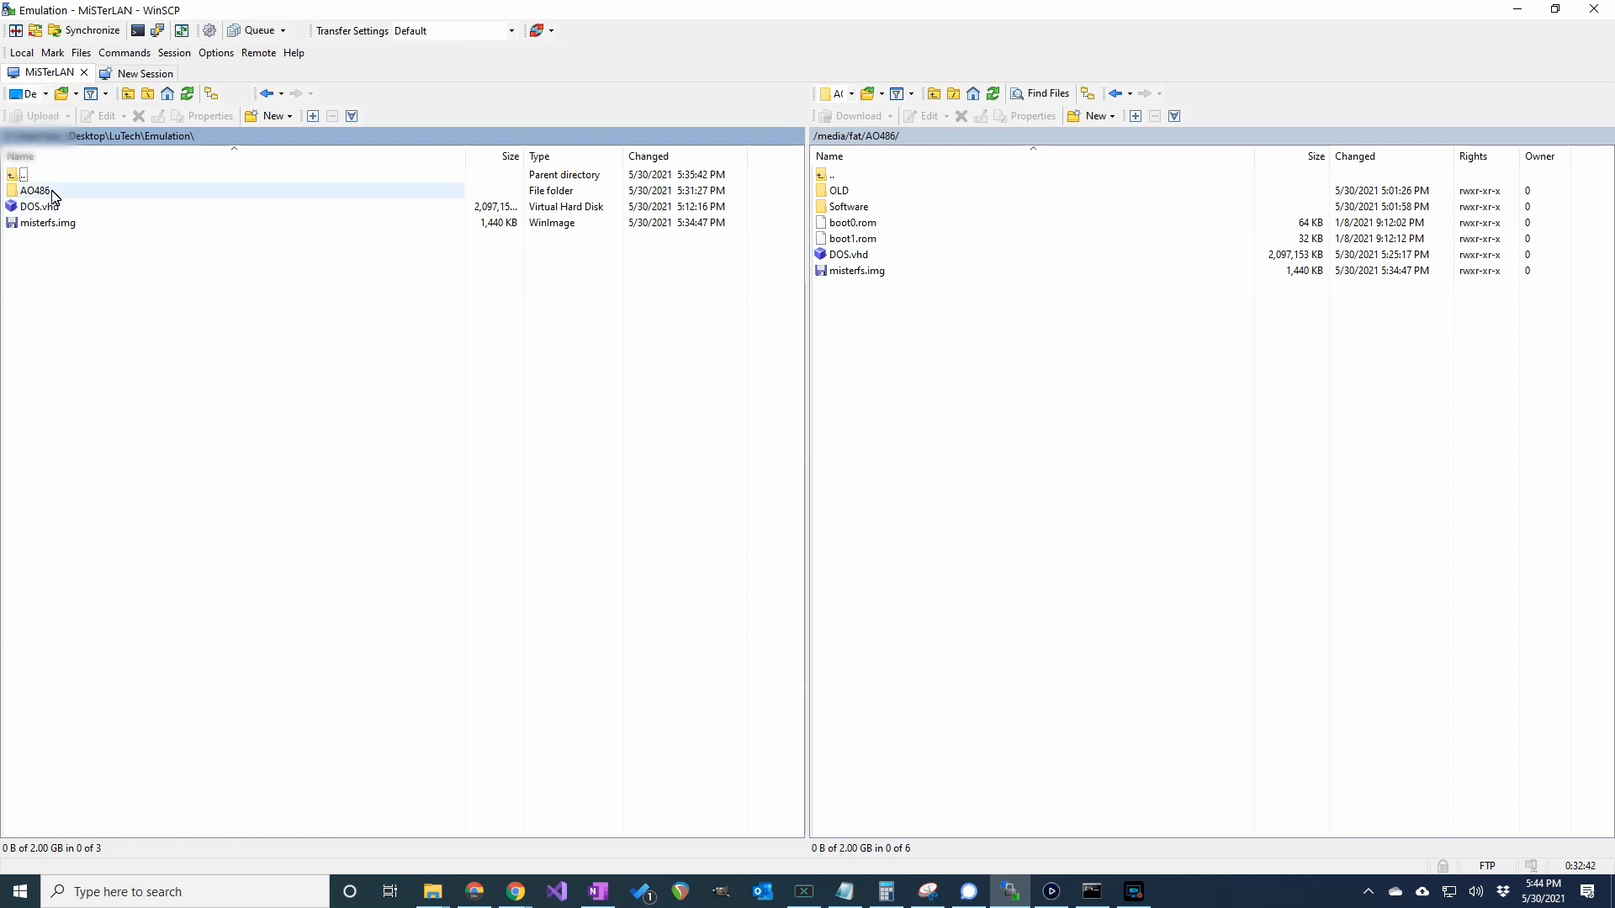
{"action": "double_click", "coordinate": [28, 175]}
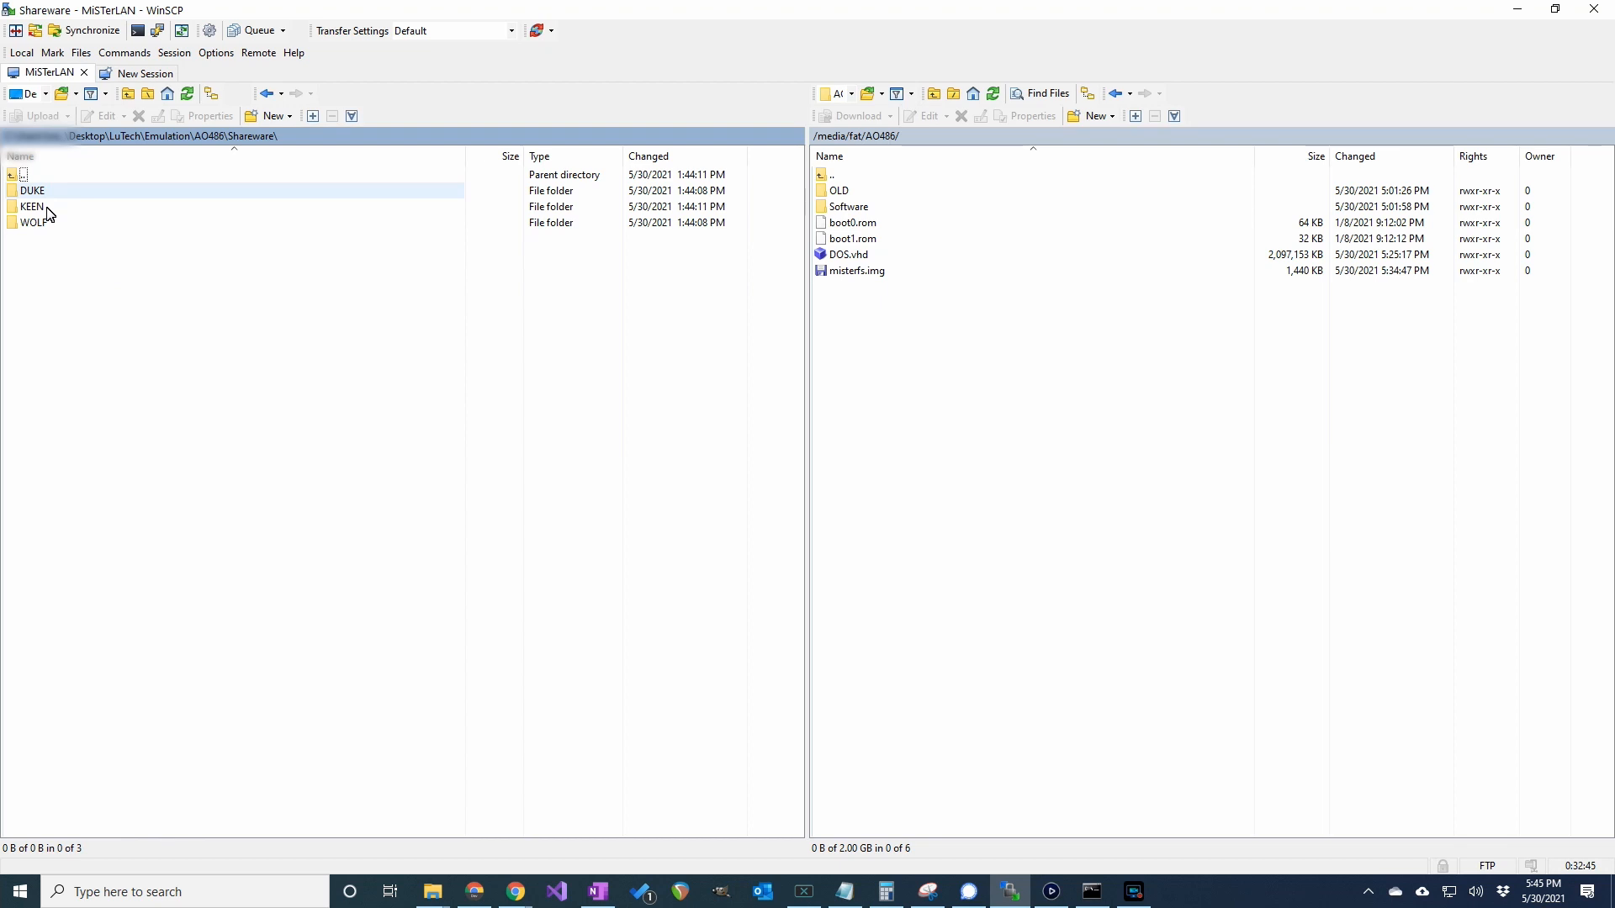
{"action": "left_click", "coordinate": [737, 541]}
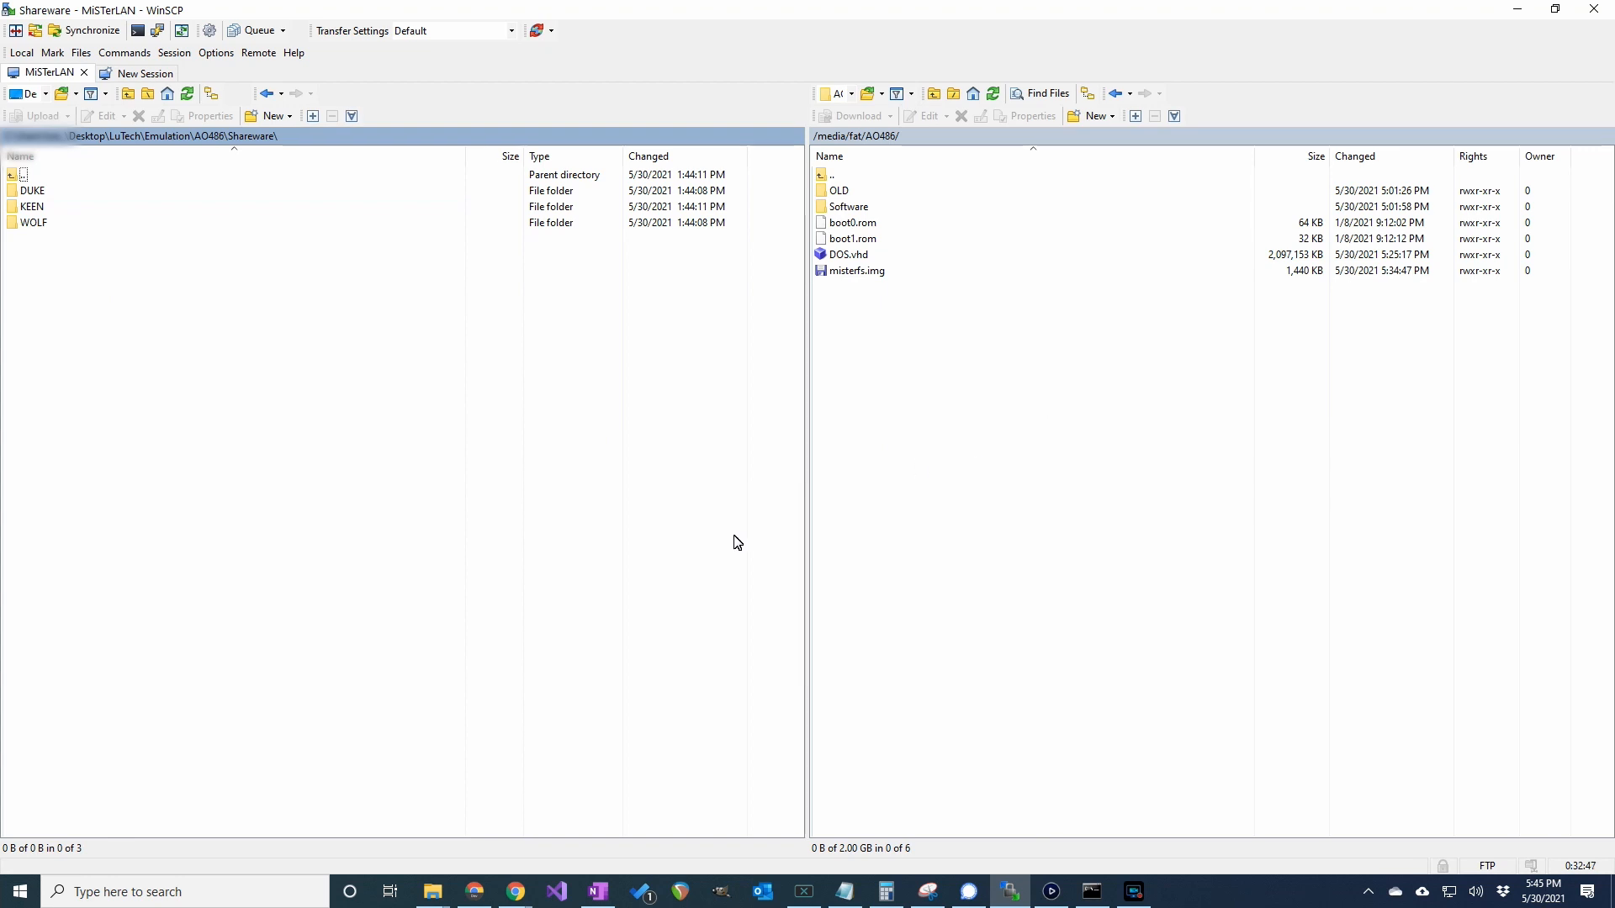
{"action": "right_click", "coordinate": [885, 366]}
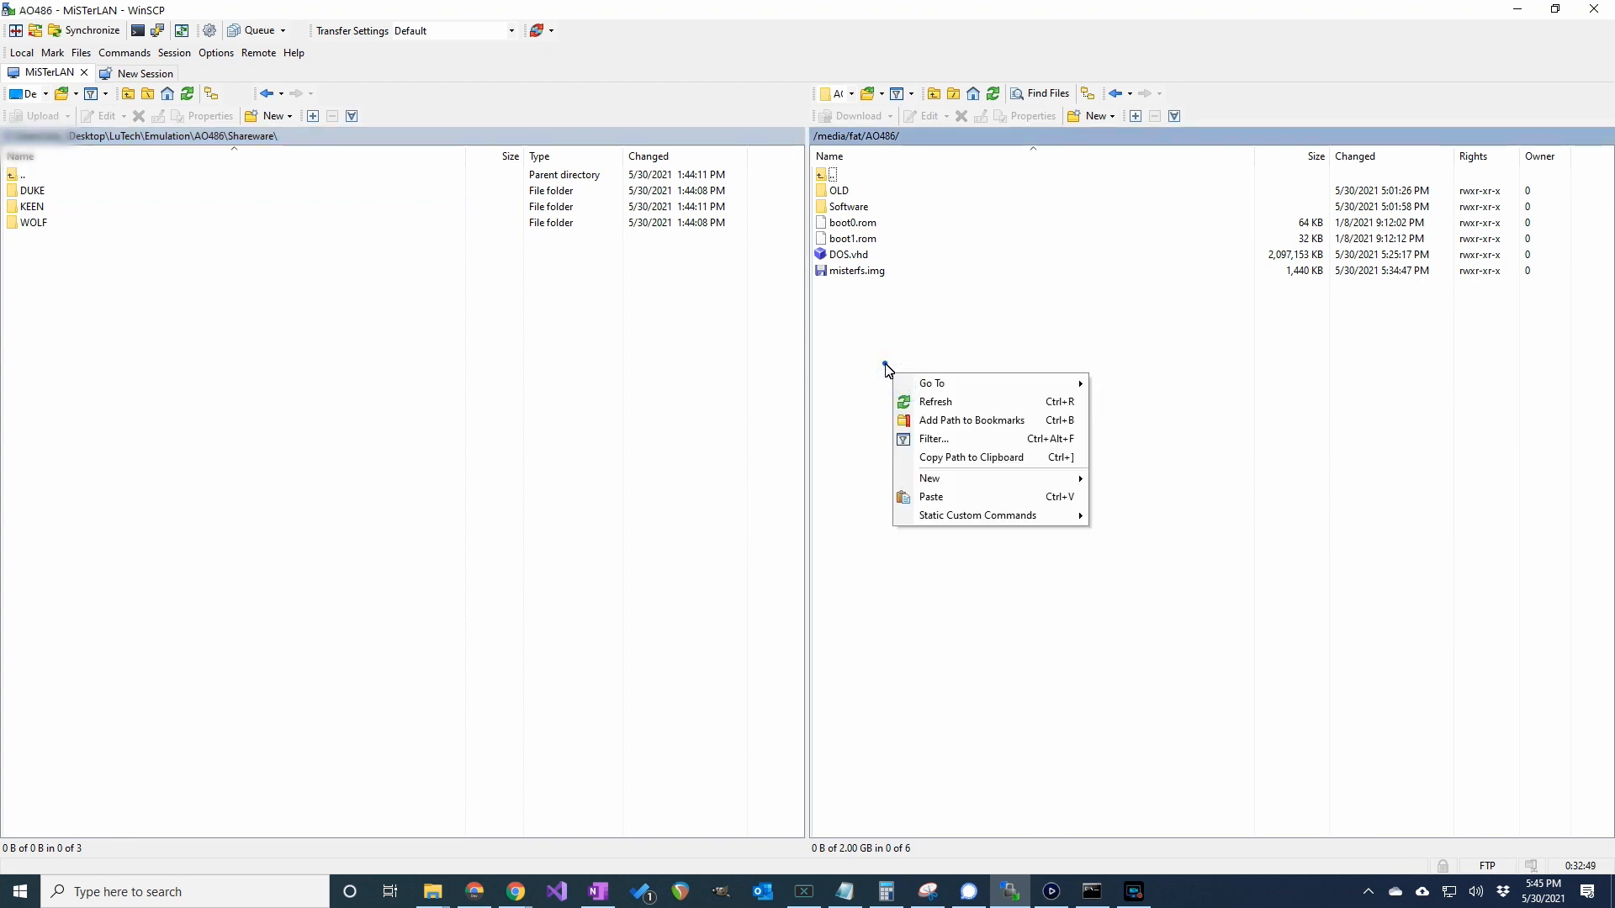
{"action": "mouse_move", "coordinate": [936, 391]}
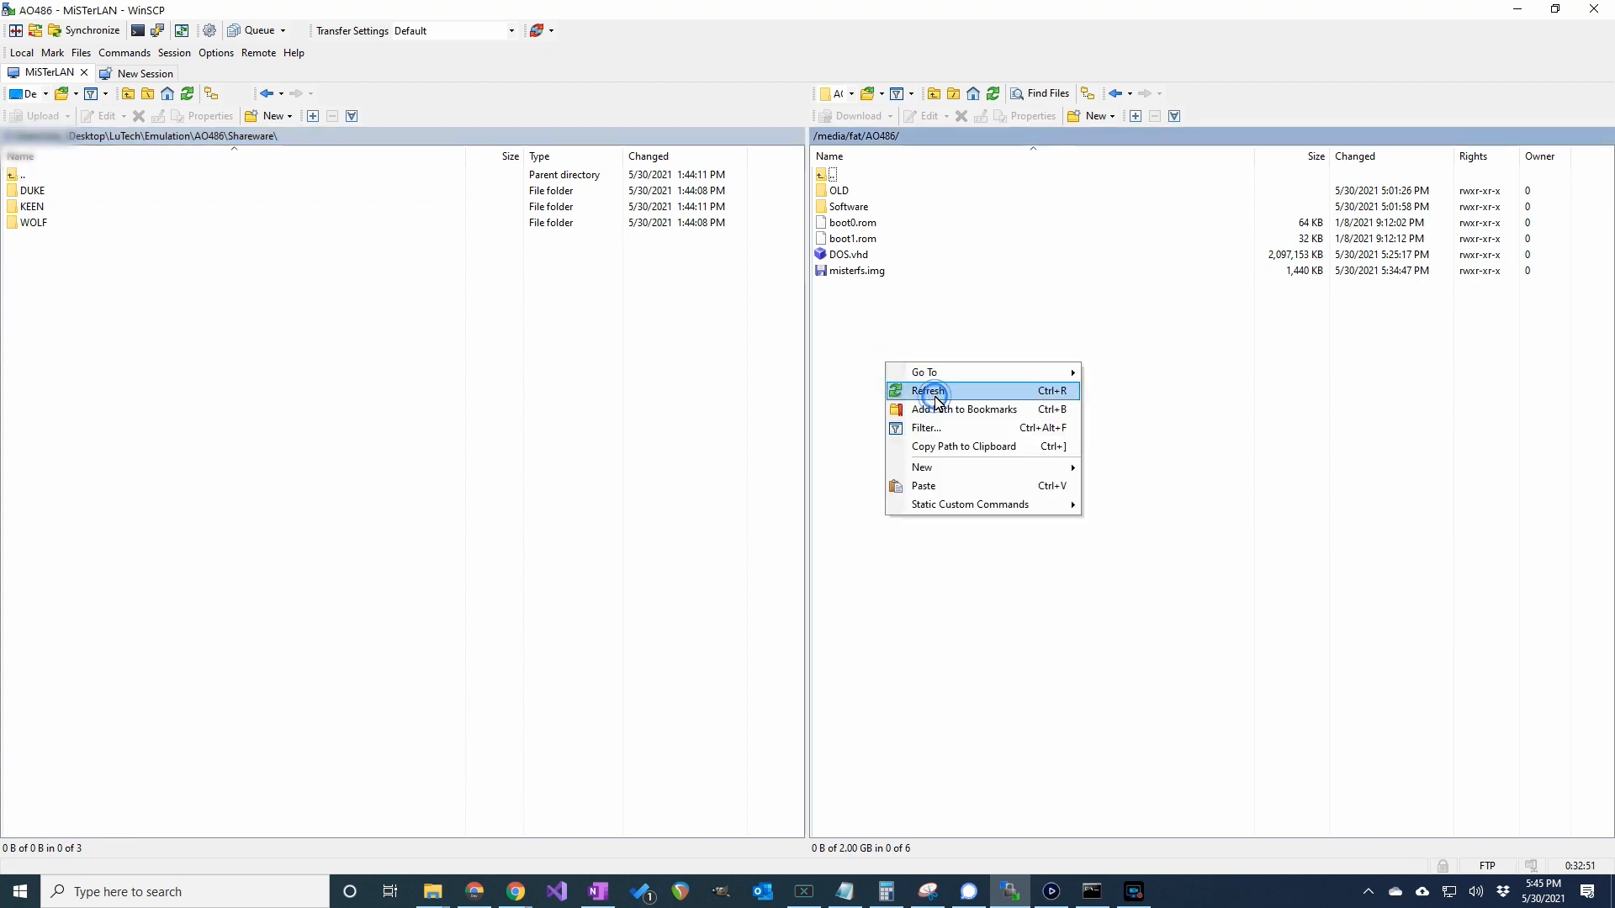
Step: Refresh the remote side, enter 'shared' and upload DUKE, KEEN and WOLF
{"action": "left_click", "coordinate": [929, 390]}
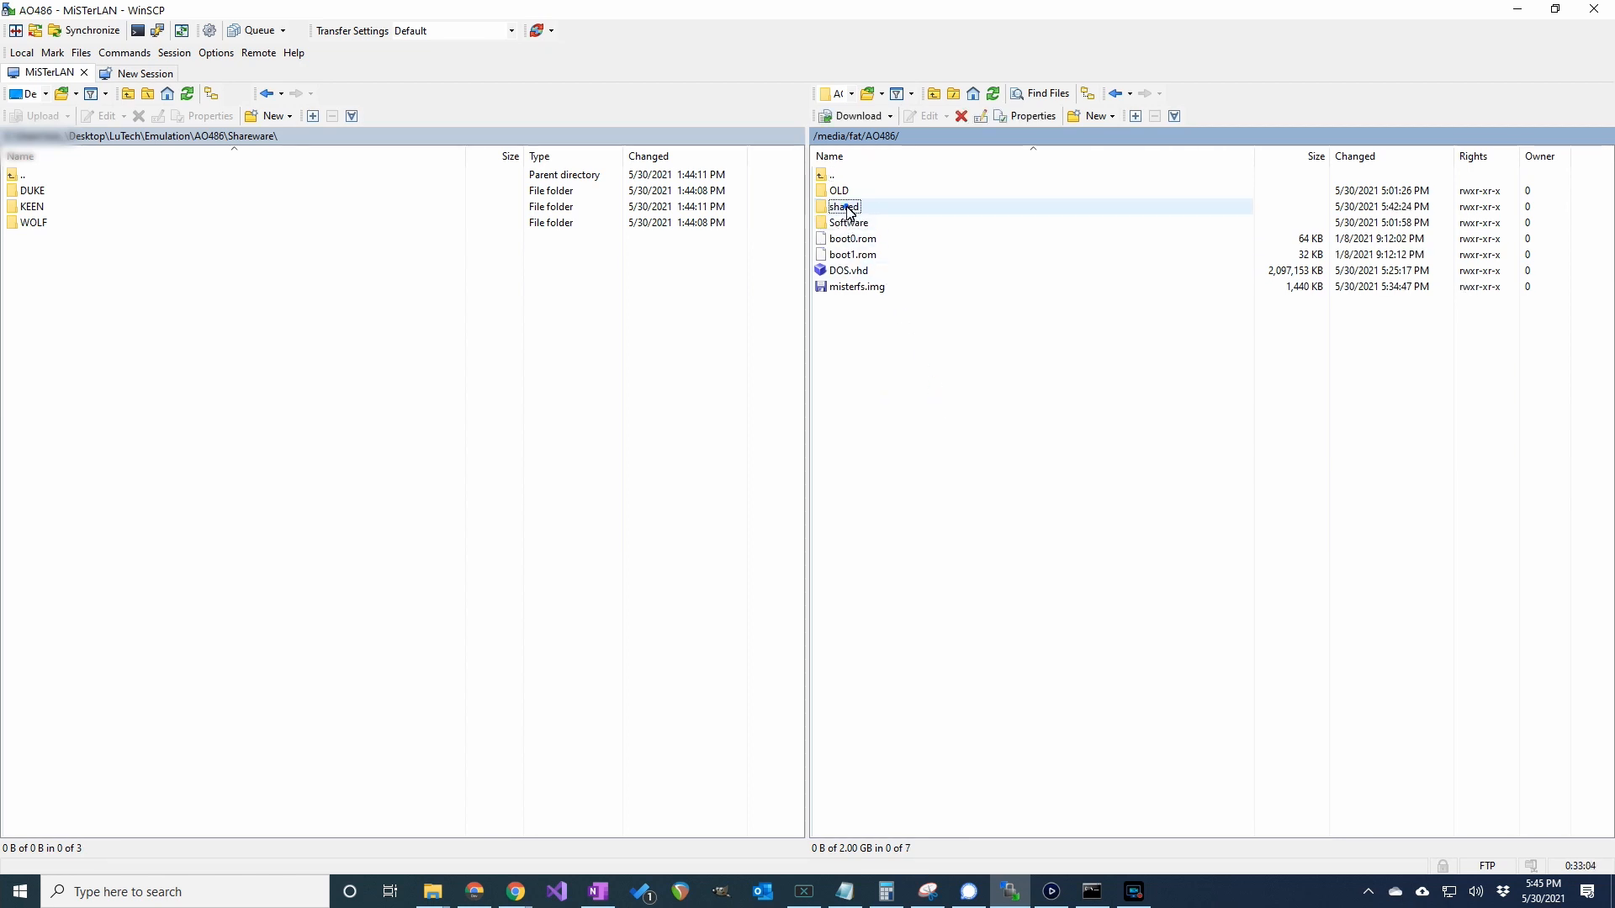
{"action": "double_click", "coordinate": [843, 207]}
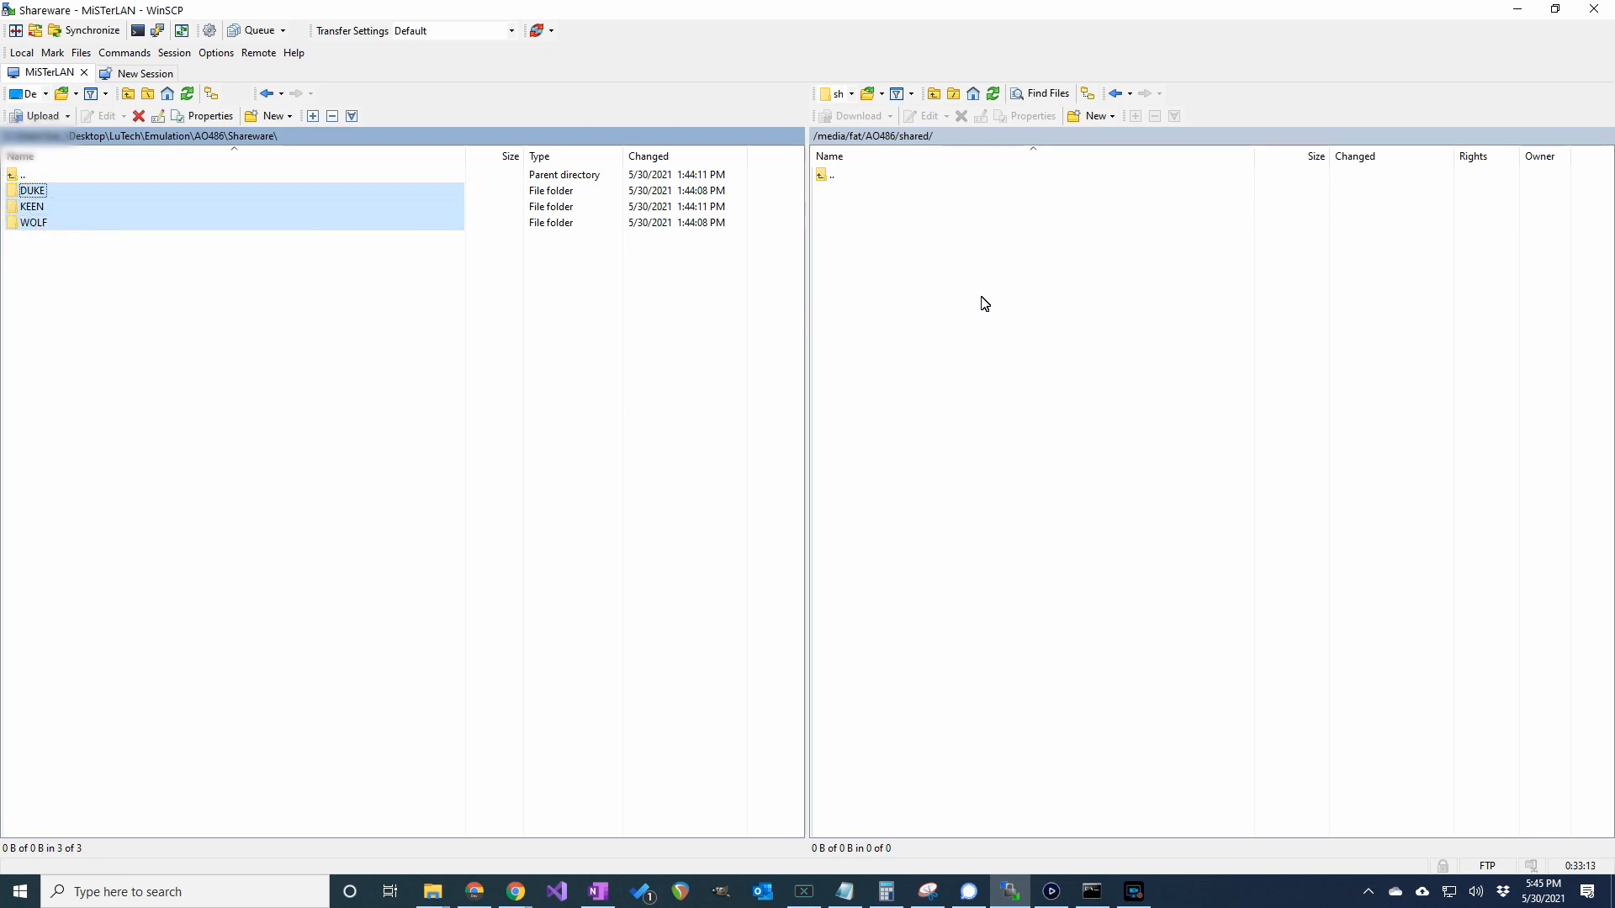
{"action": "left_click", "coordinate": [24, 116]}
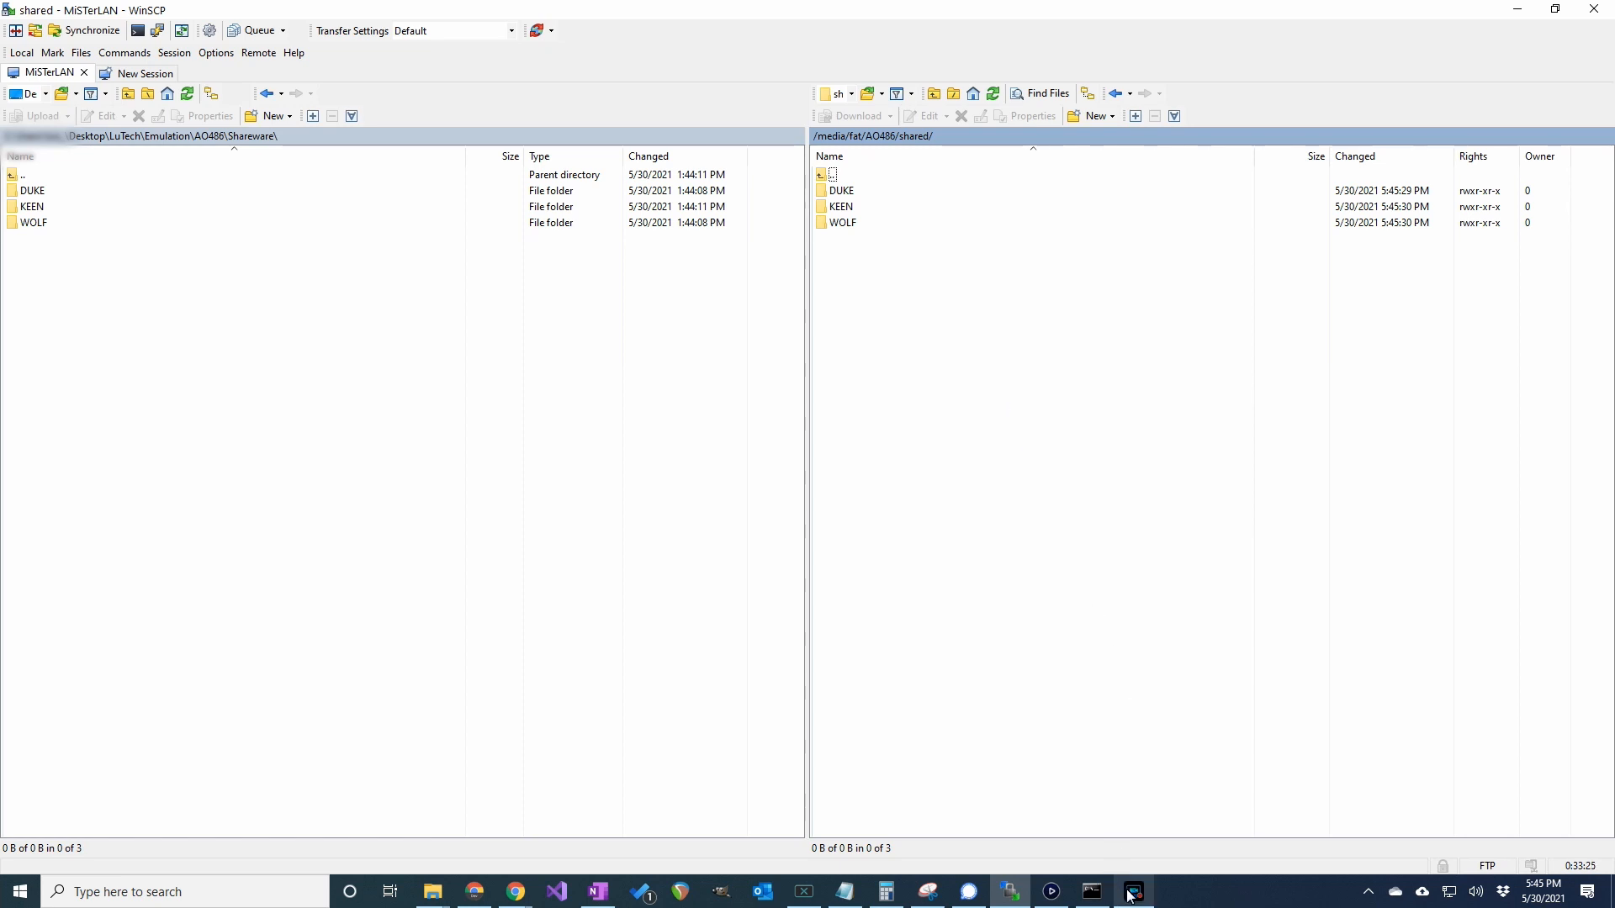
Step: List D: showing DUKE, KEEN and WOLF, then change into the KEEN folder
{"action": "left_click", "coordinate": [1132, 891]}
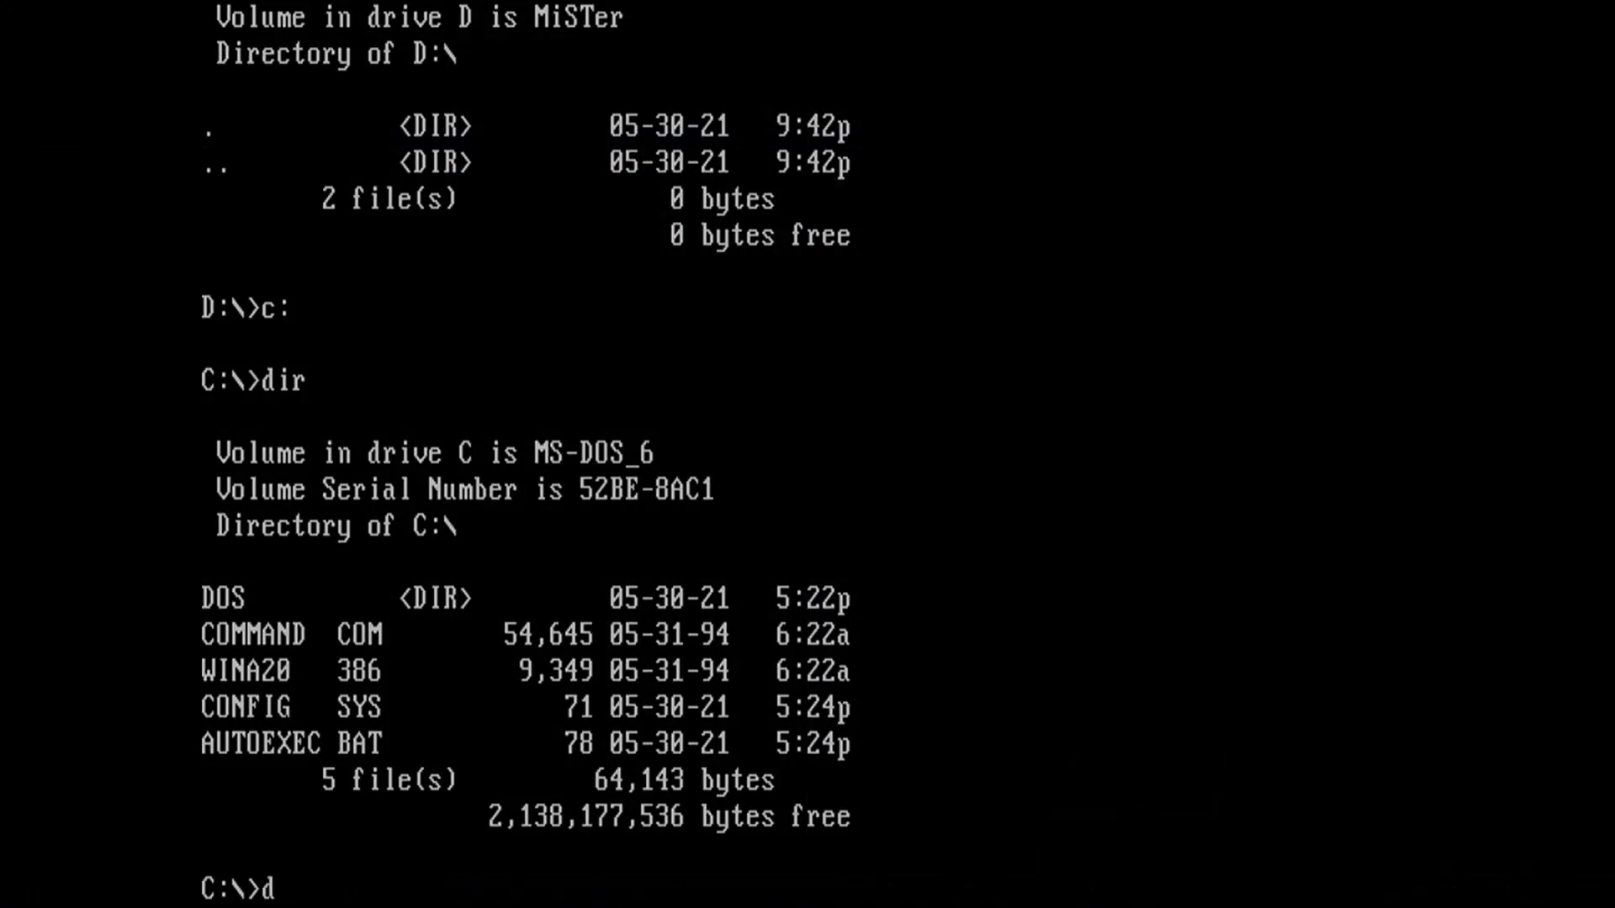
{"action": "type", "text": ":"}
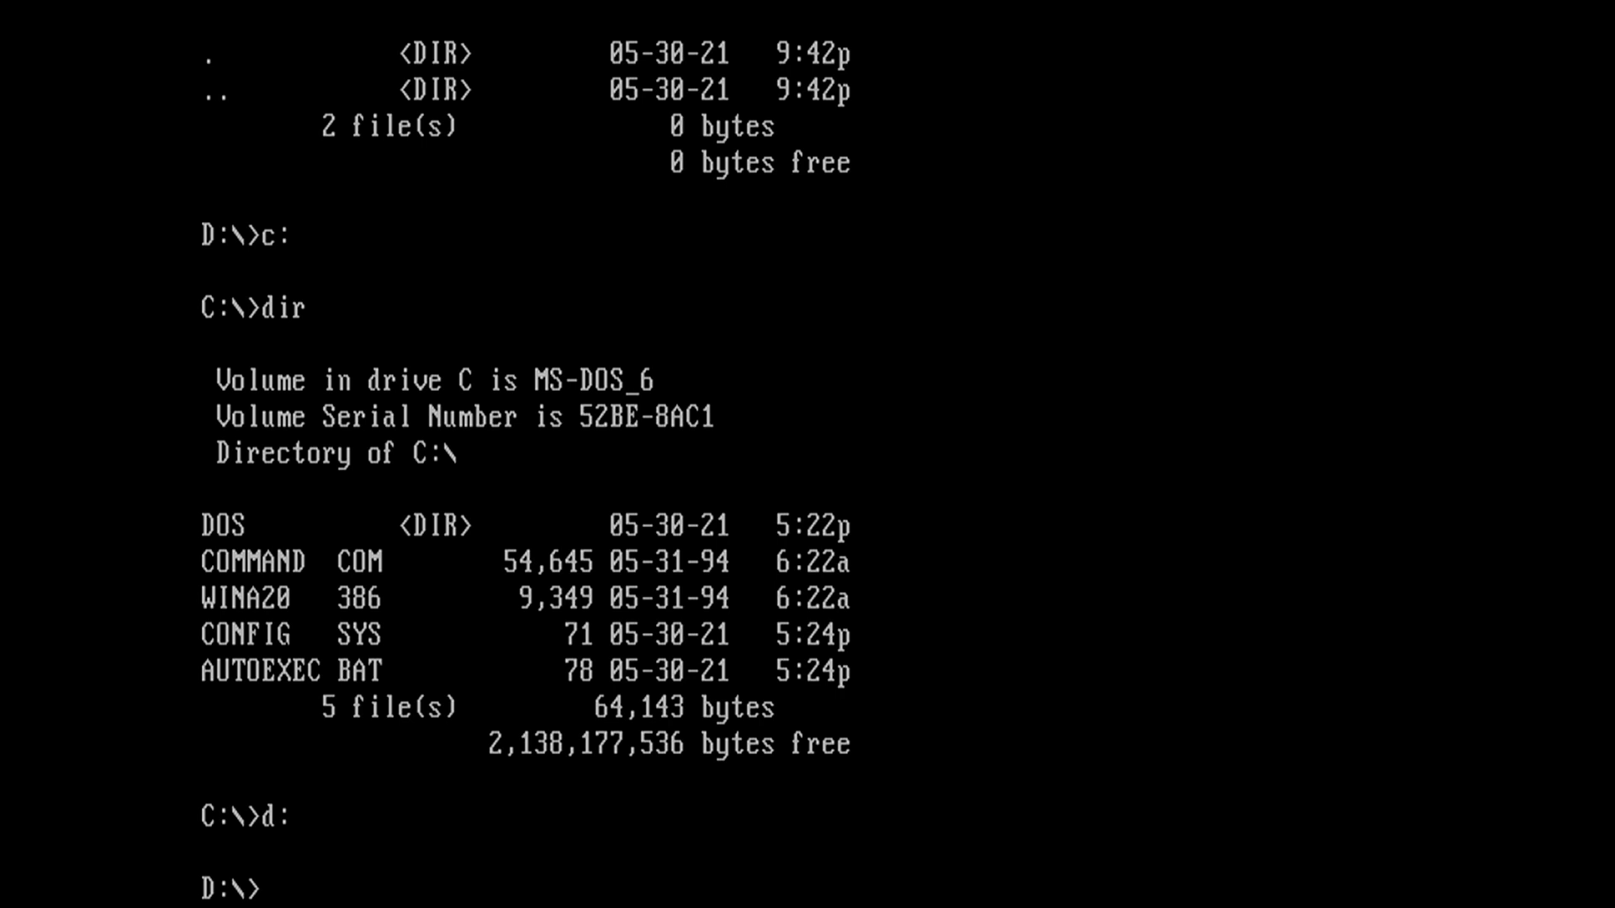
{"action": "type", "text": "dir"}
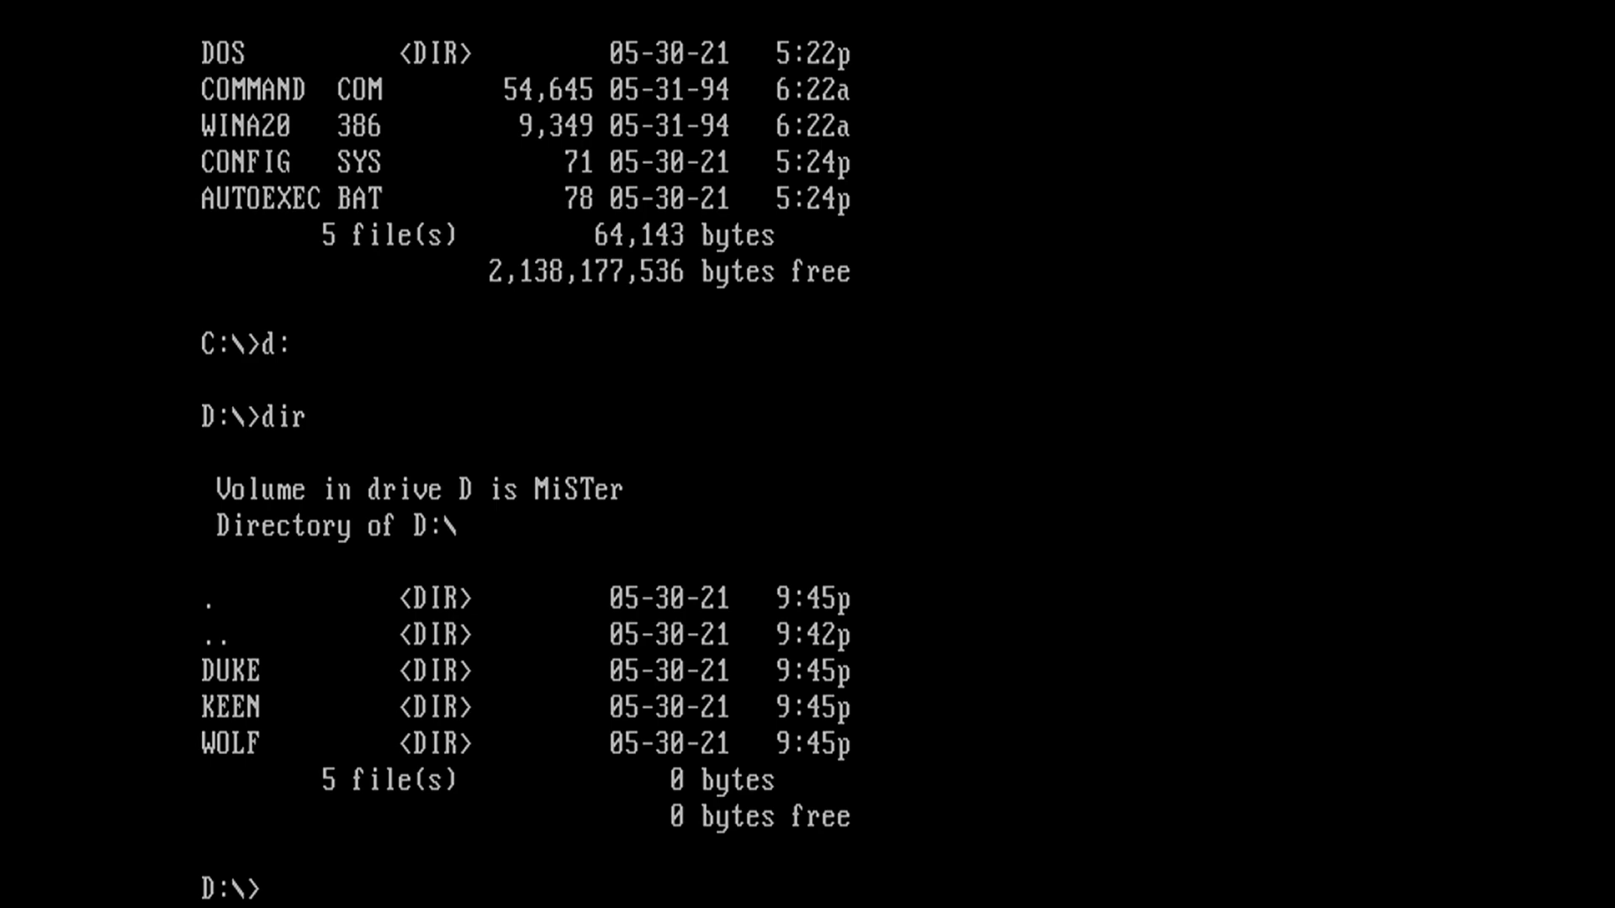
{"action": "type", "text": "cd d"}
{"action": "type", "text": "keen1"}
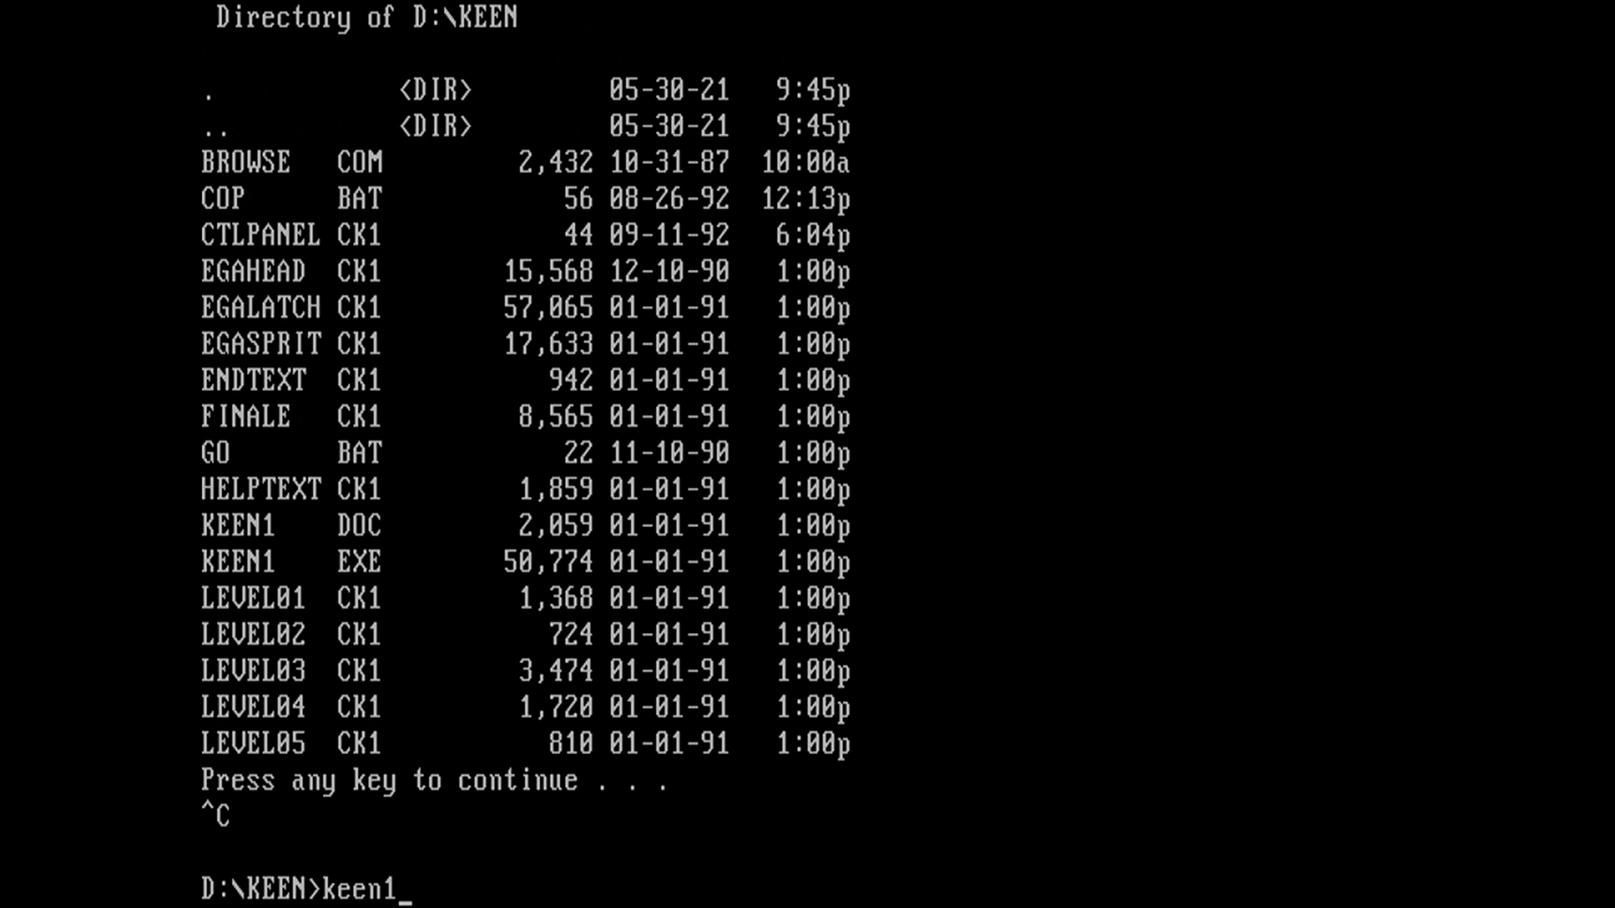
{"action": "key", "text": "enter"}
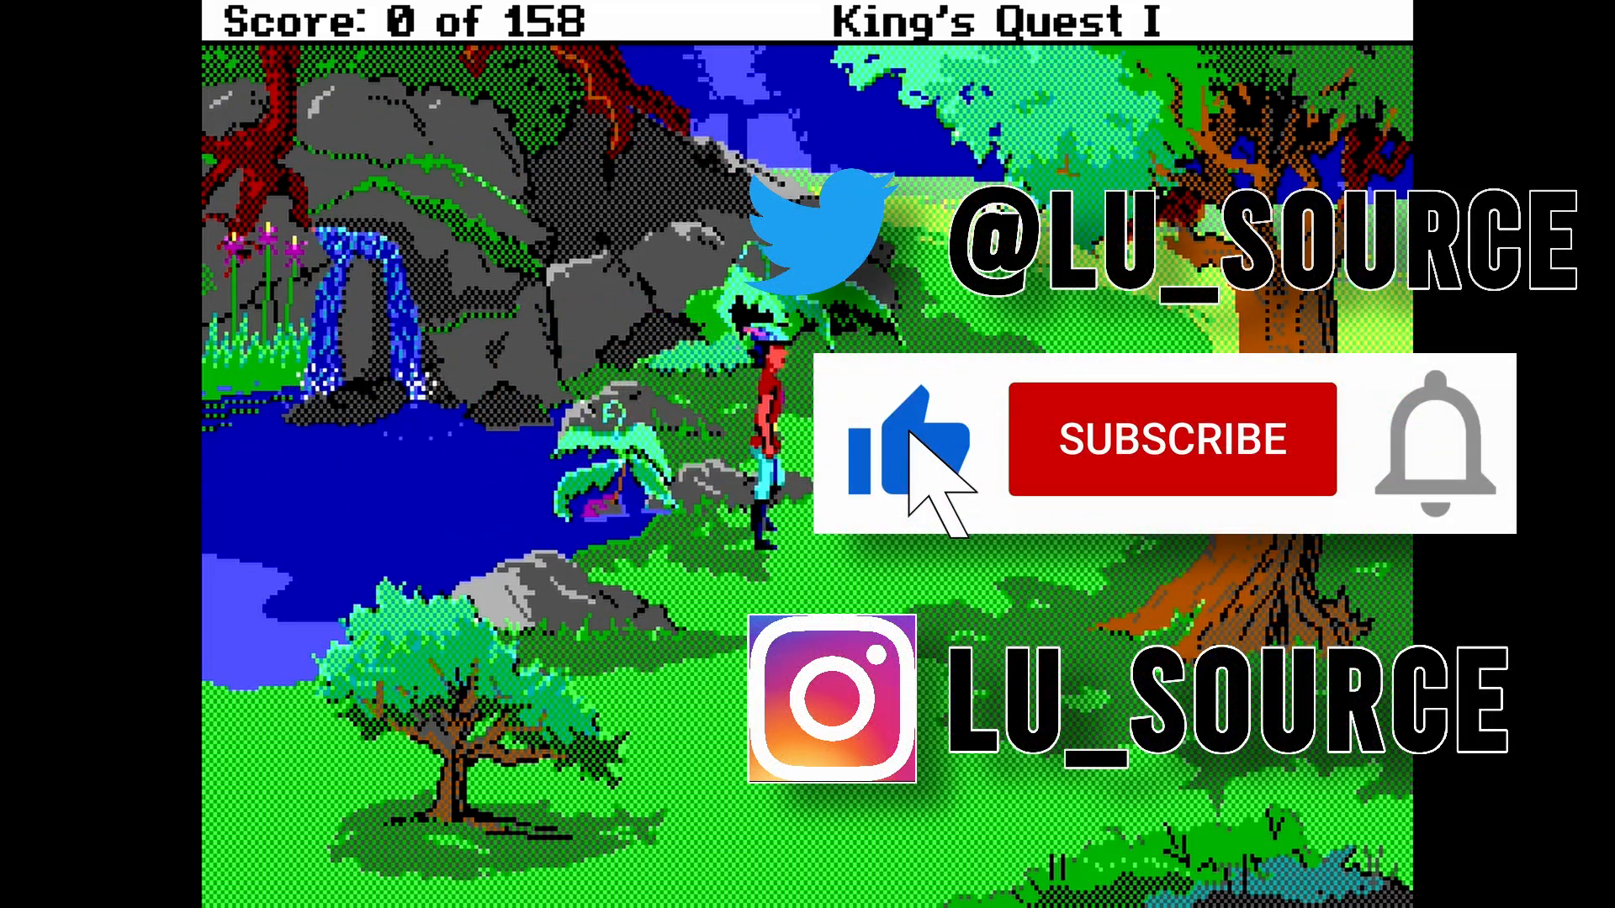
Step: Walk the King's Quest I hero from the waterfall into the forest scene by the goat pen
{"action": "left_click", "coordinate": [1174, 441]}
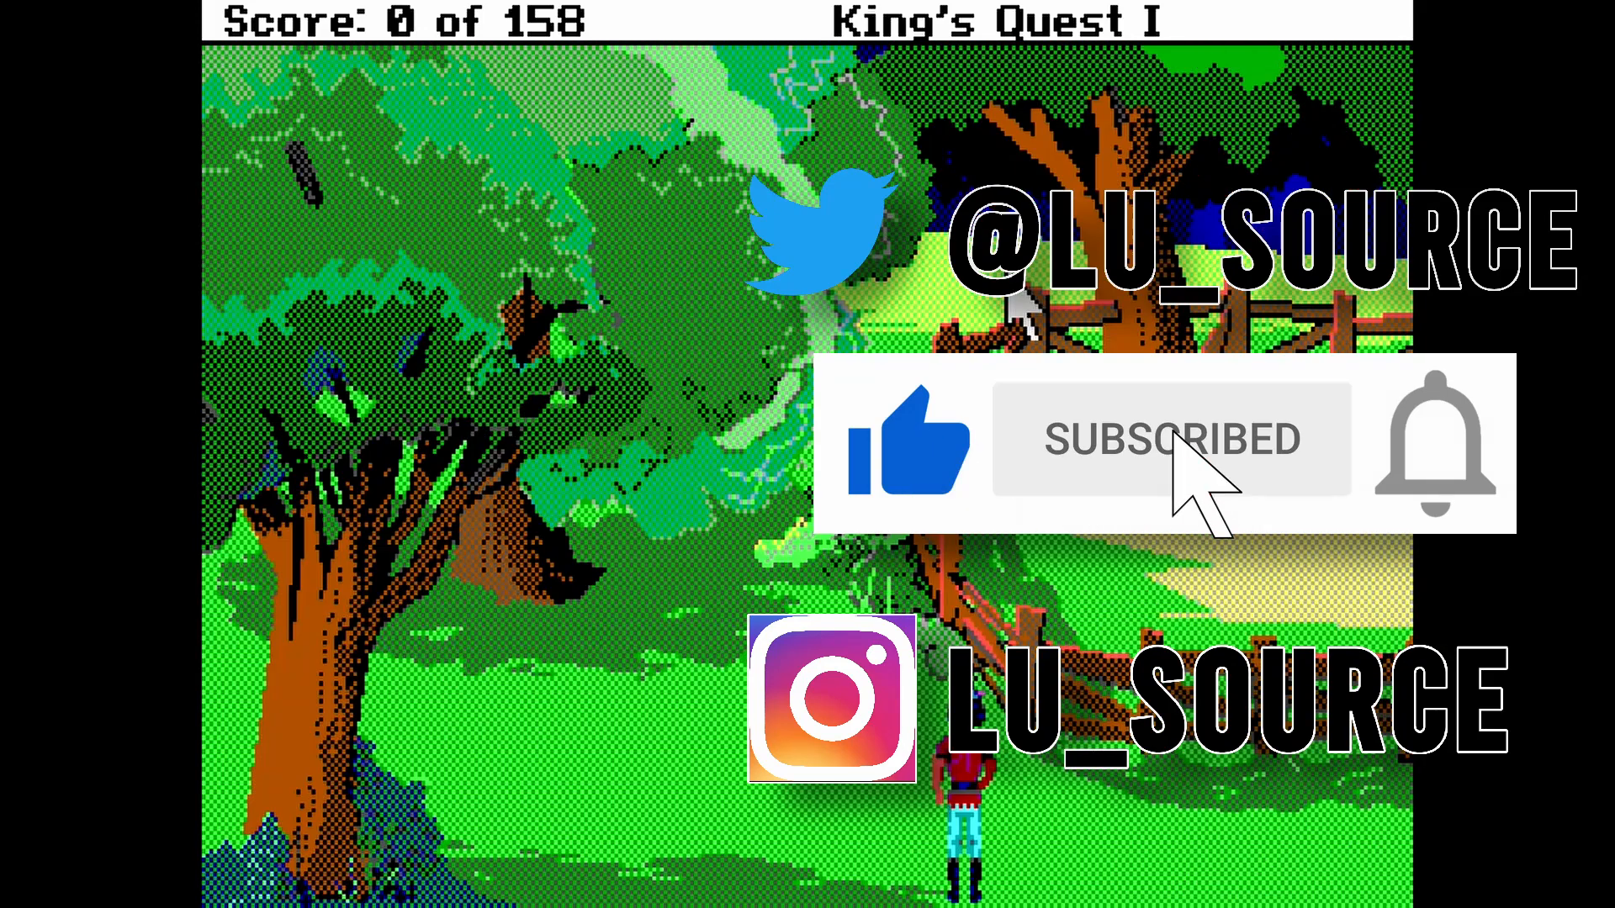
{"action": "left_click", "coordinate": [1437, 447]}
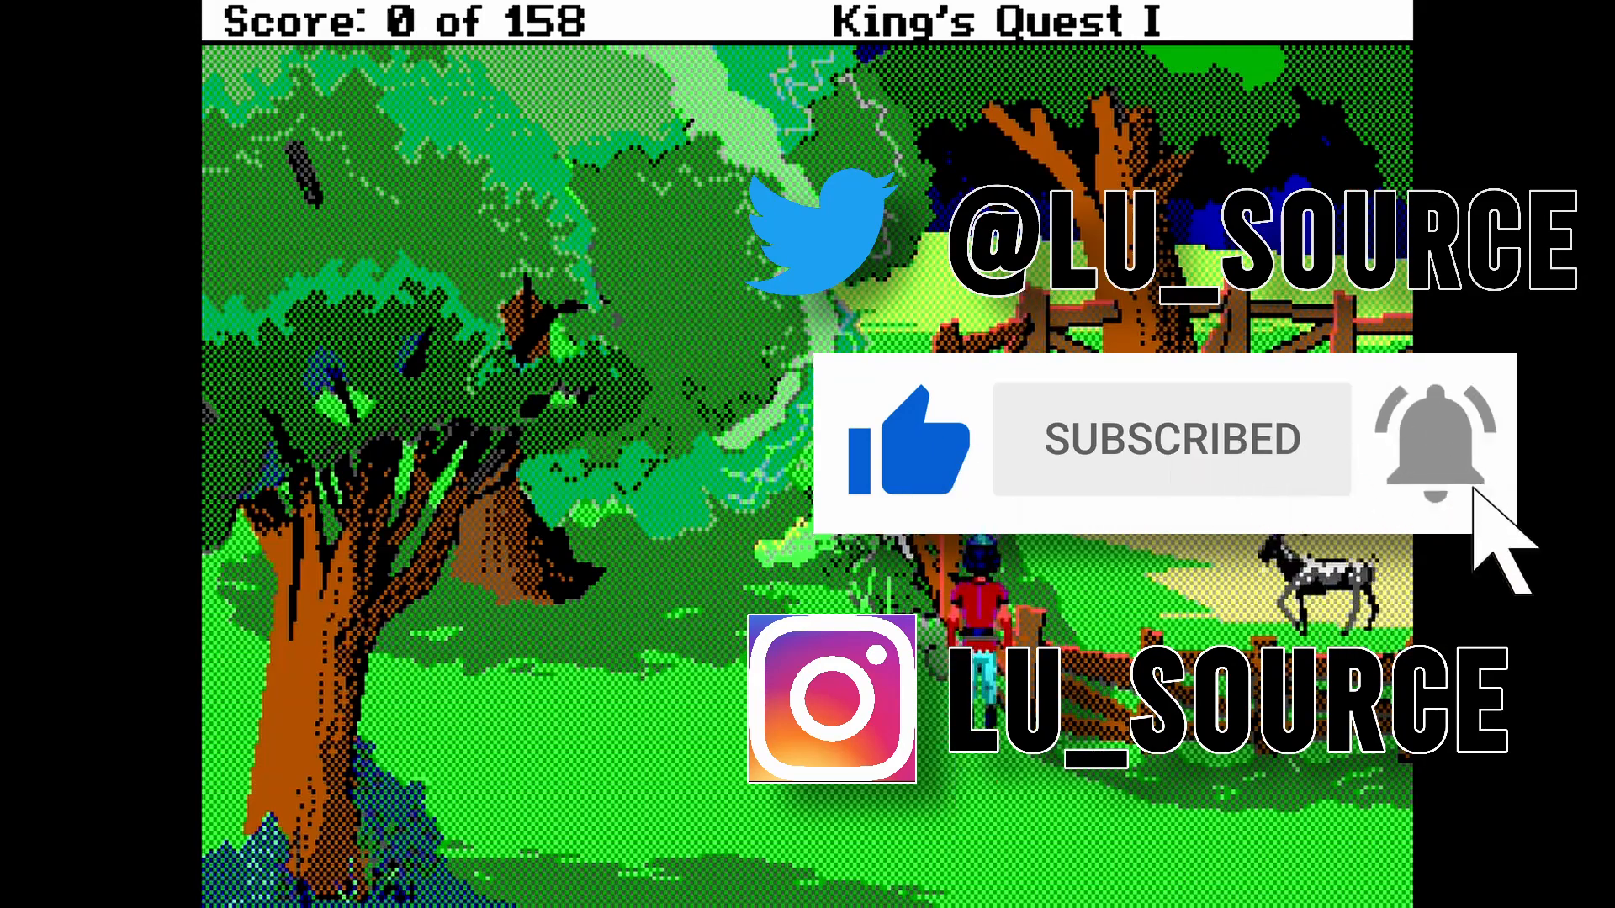